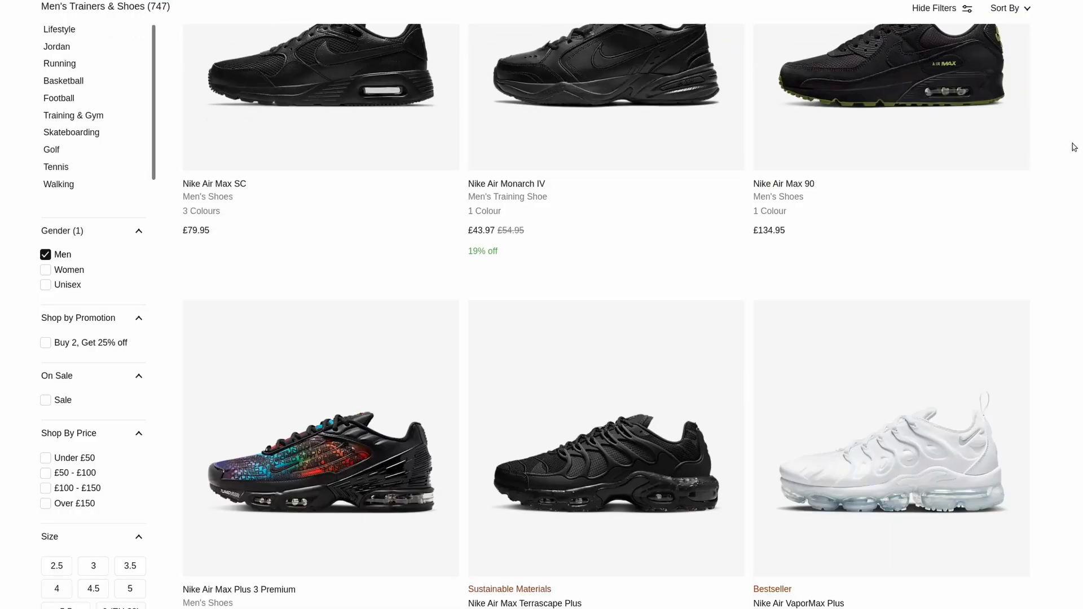
Run python3 main.py from the rec folder to launch Nike's men's shoes page.
{"action": "scroll", "scroll_direction": "down", "scroll_amount": 3}
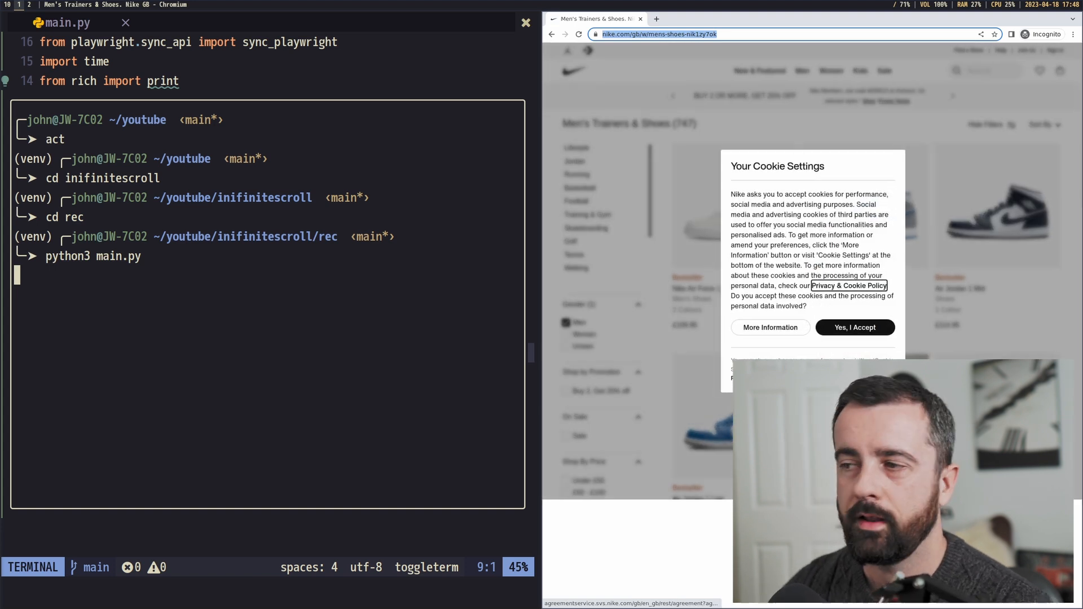
{"action": "left_click", "coordinate": [855, 326]}
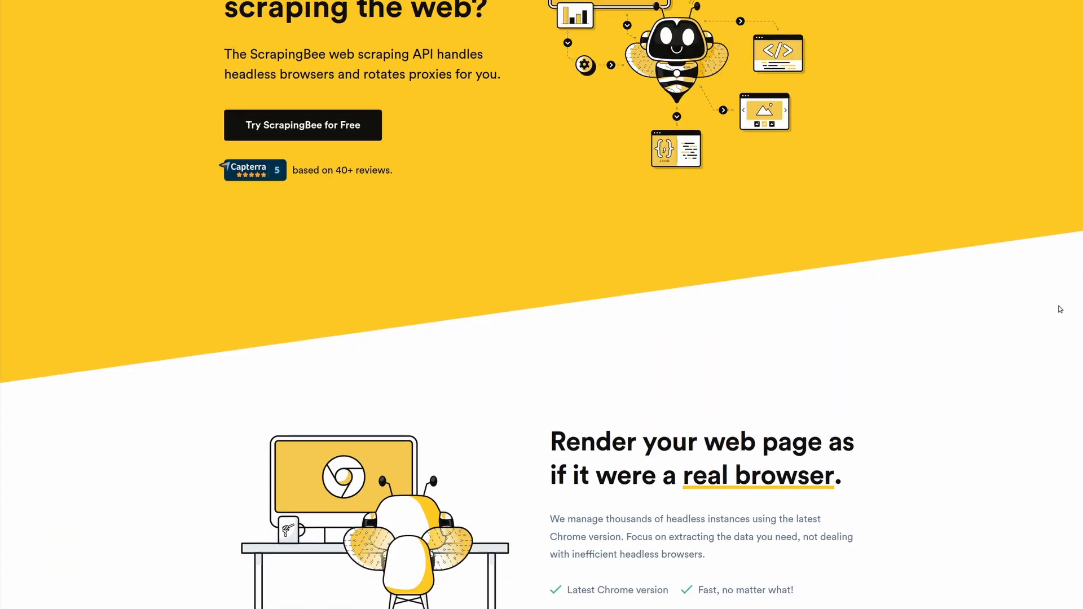
Scroll through the ScrapingBee homepage's web scraping API overview.
{"action": "scroll", "scroll_direction": "down", "scroll_amount": 3}
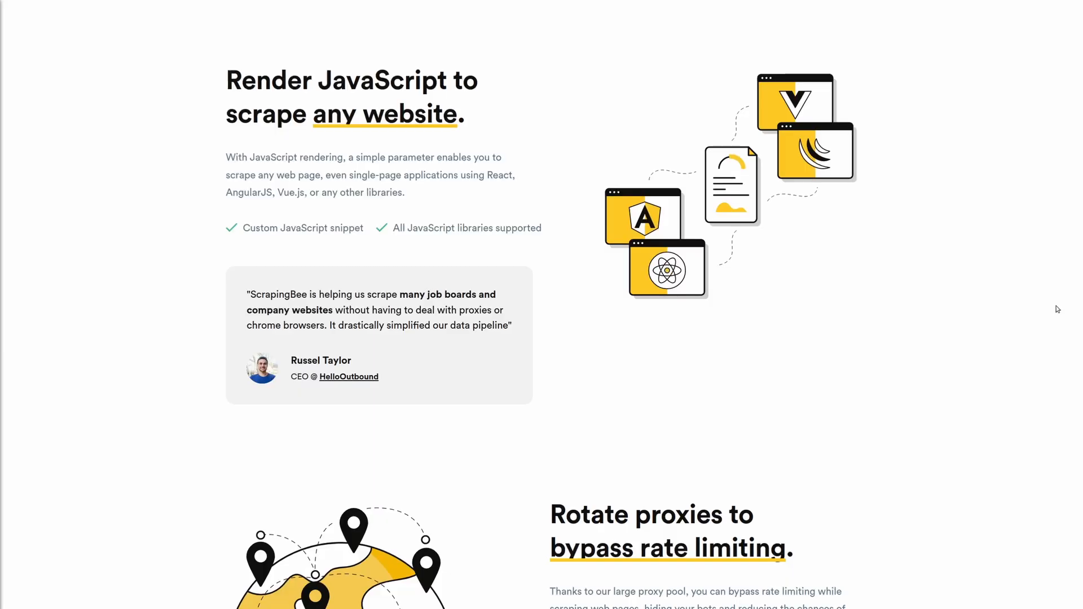
{"action": "scroll", "scroll_direction": "down", "scroll_amount": 3}
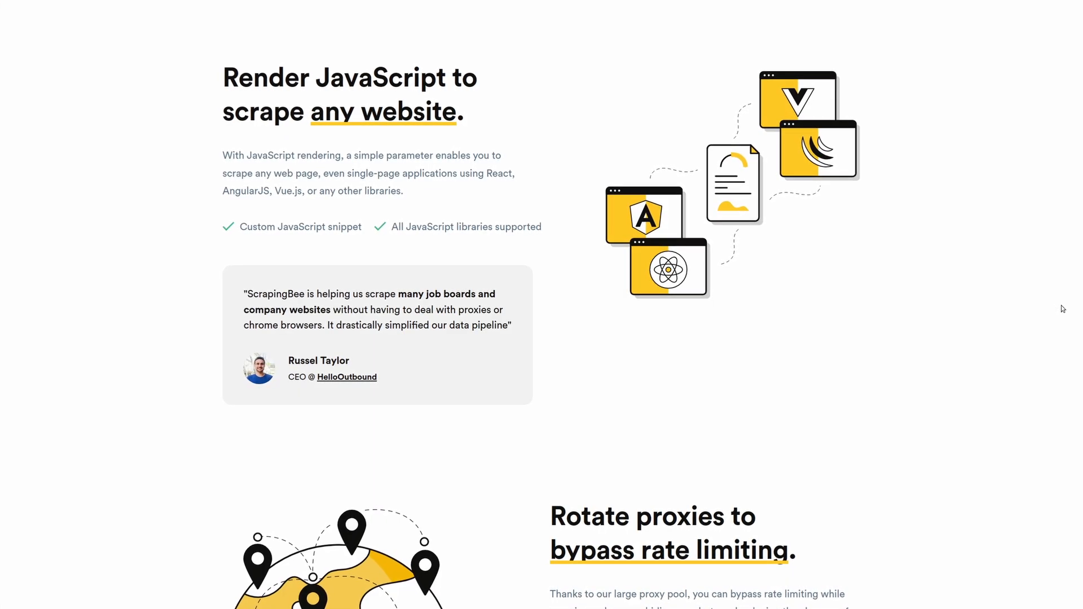
{"action": "scroll", "scroll_direction": "down", "scroll_amount": 3}
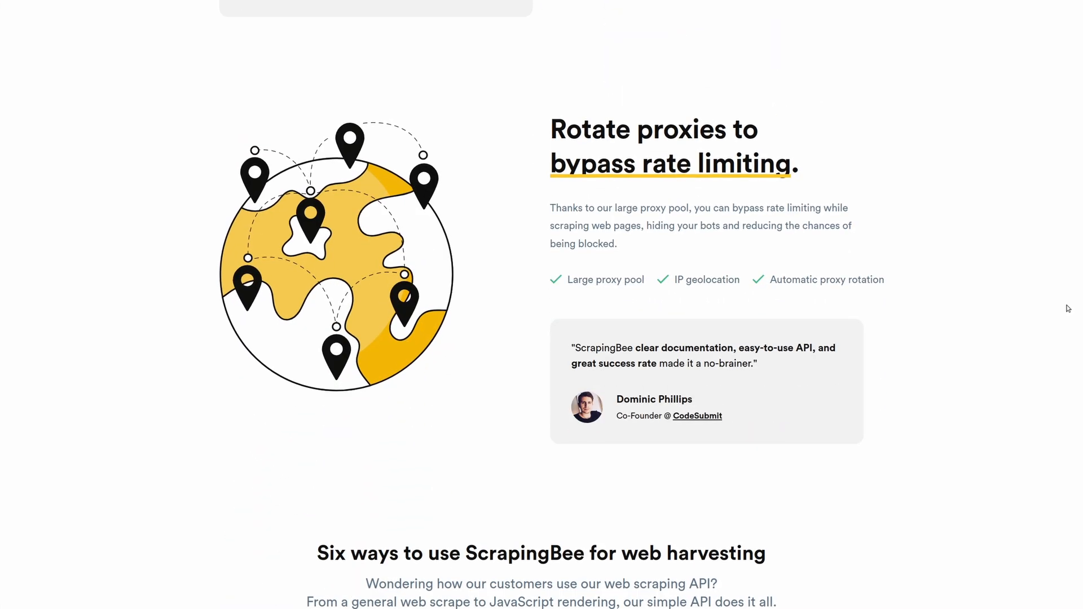
{"action": "scroll", "scroll_direction": "down", "scroll_amount": 3}
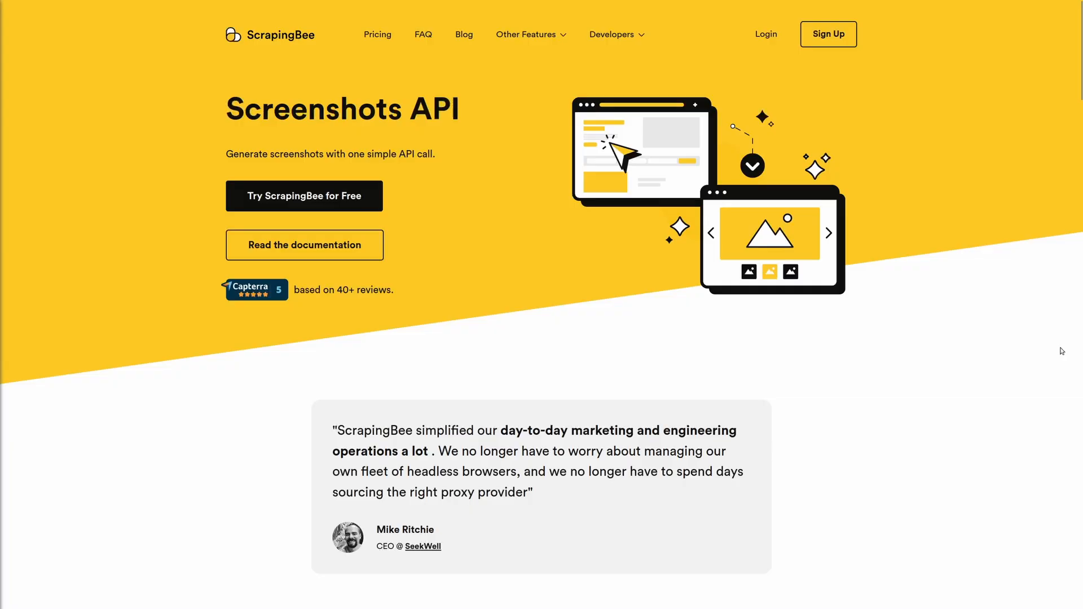
Scroll through ScrapingBee's Screenshots API feature page.
{"action": "scroll", "scroll_direction": "down", "scroll_amount": 3}
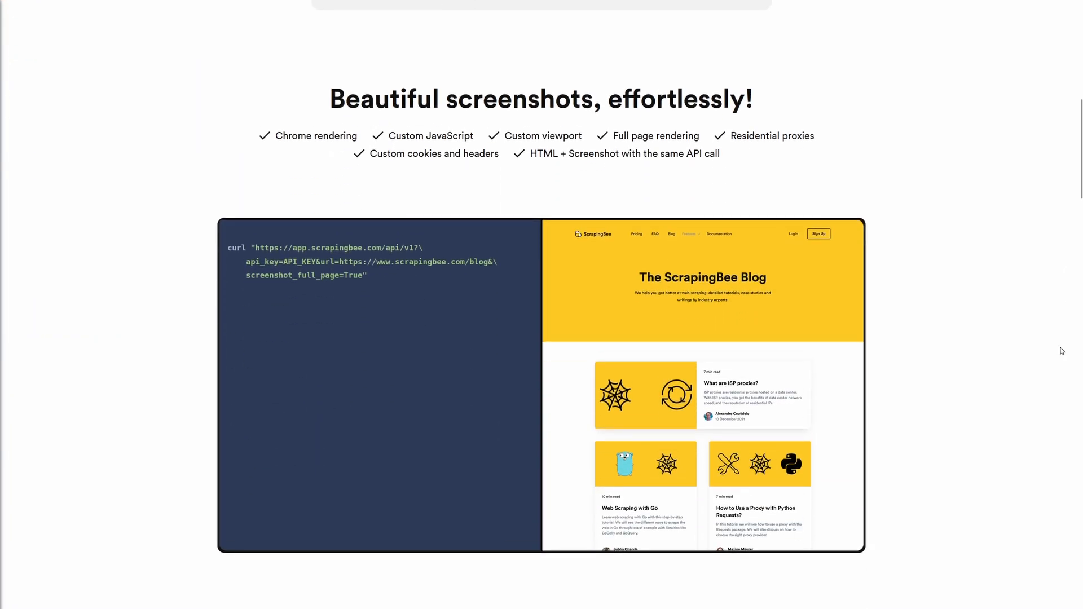
{"action": "scroll", "scroll_direction": "down", "scroll_amount": 3}
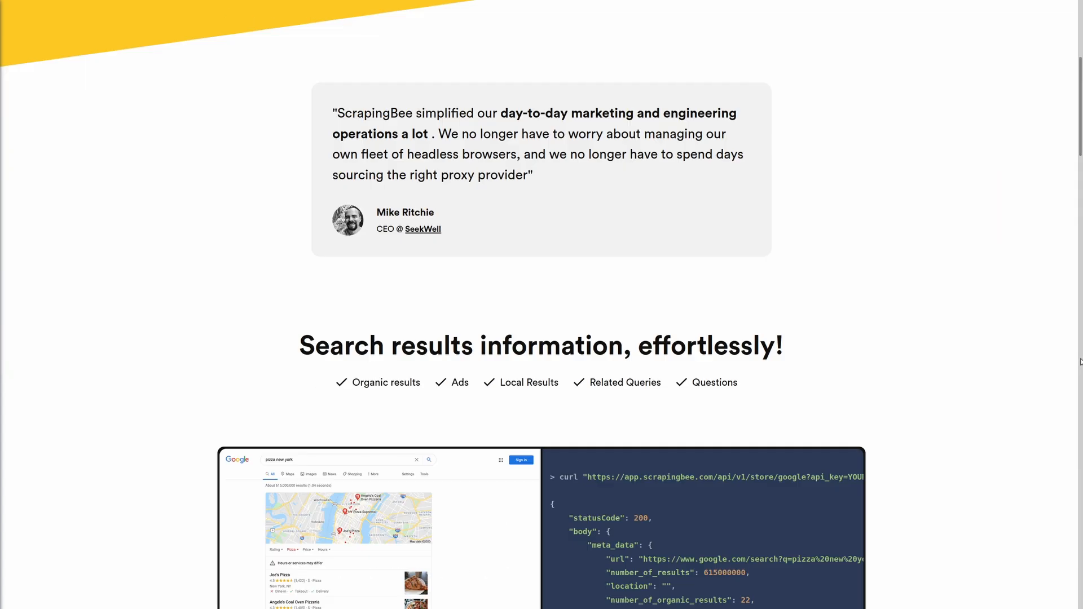
{"action": "scroll", "scroll_direction": "down", "scroll_amount": 3}
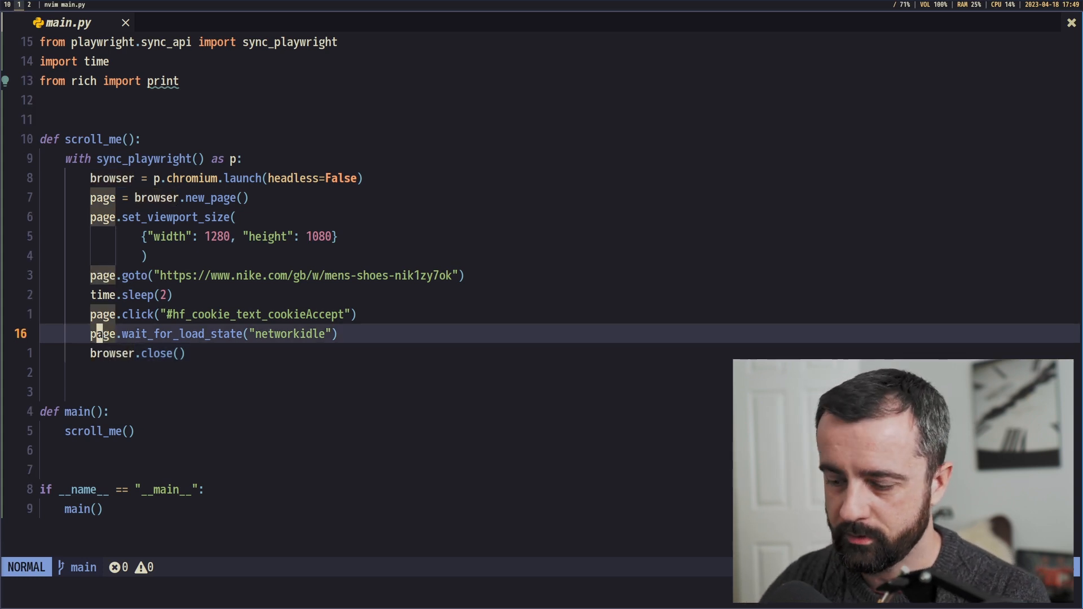
Add a scroll comment and a for x in range(1,5): loop header.
{"action": "type", "text": "# scrop"}
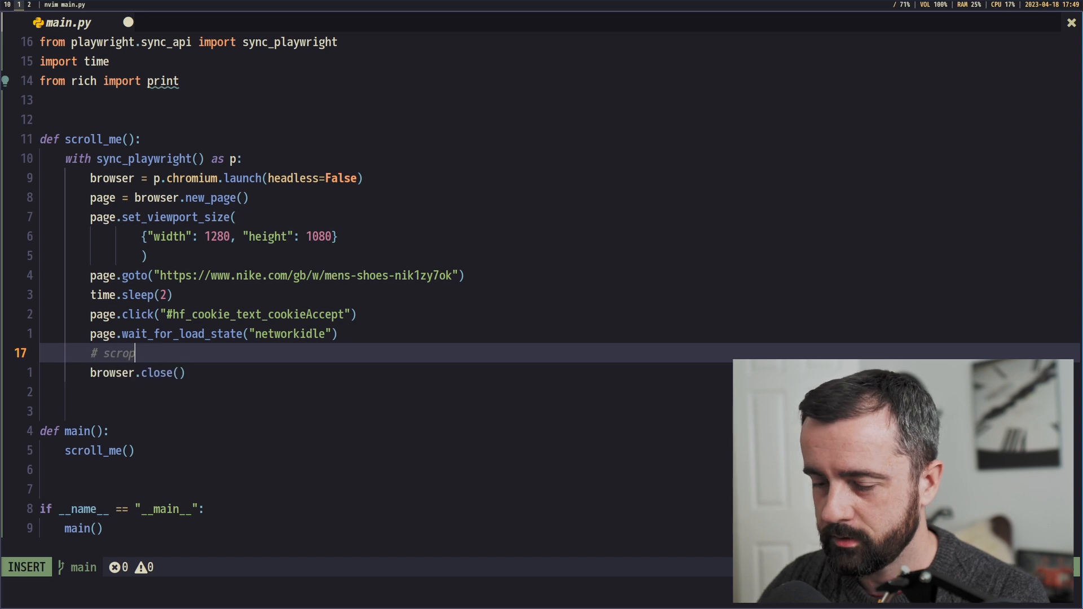
{"action": "type", "text": "l_me"}
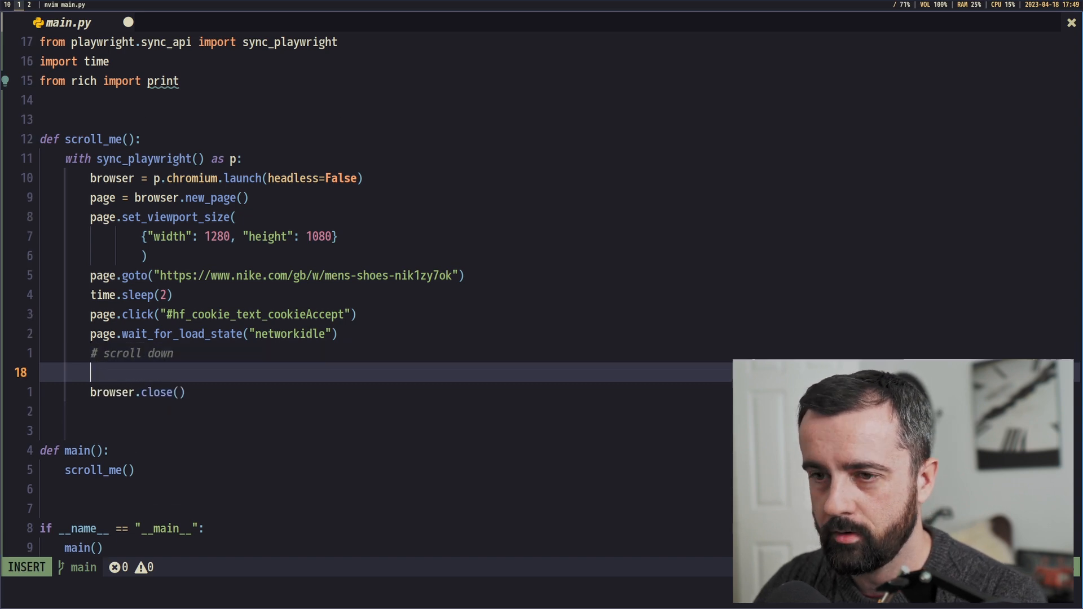
{"action": "type", "text": "for x in"}
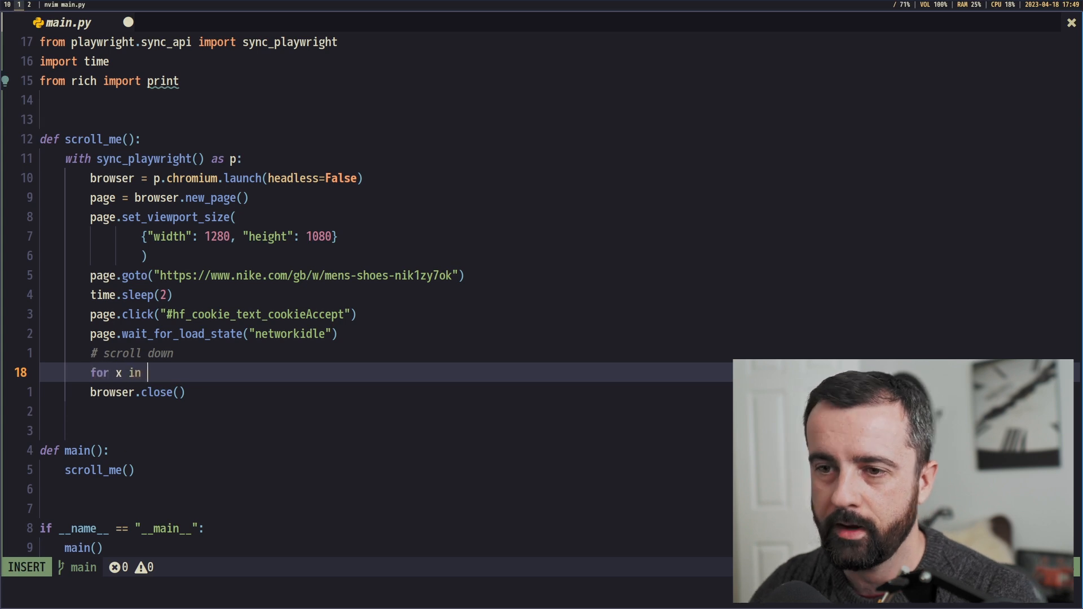
{"action": "type", "text": "range"}
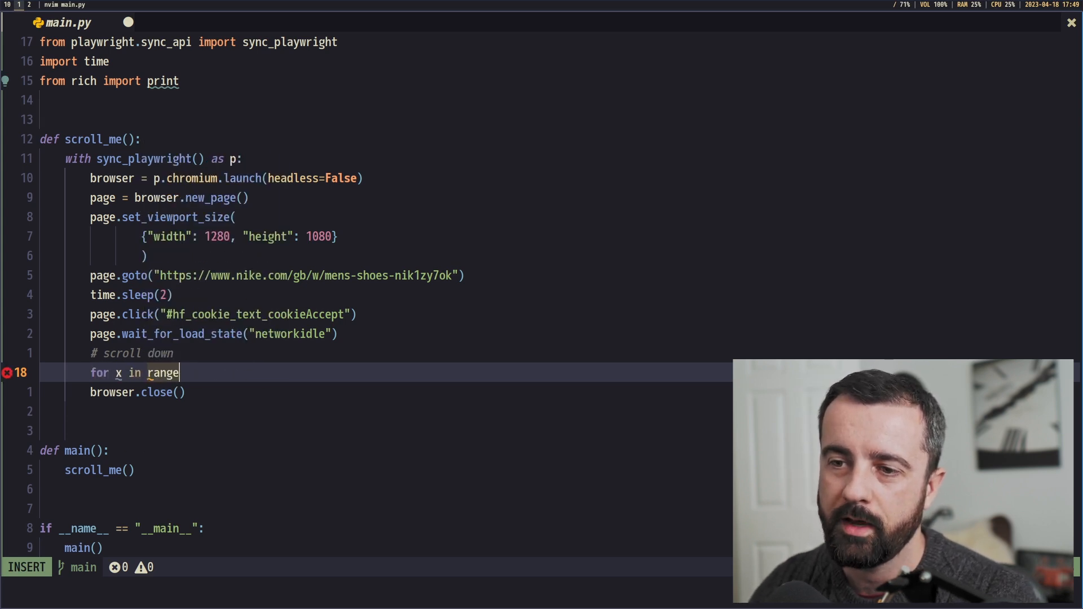
{"action": "type", "text": "(1,5_"}
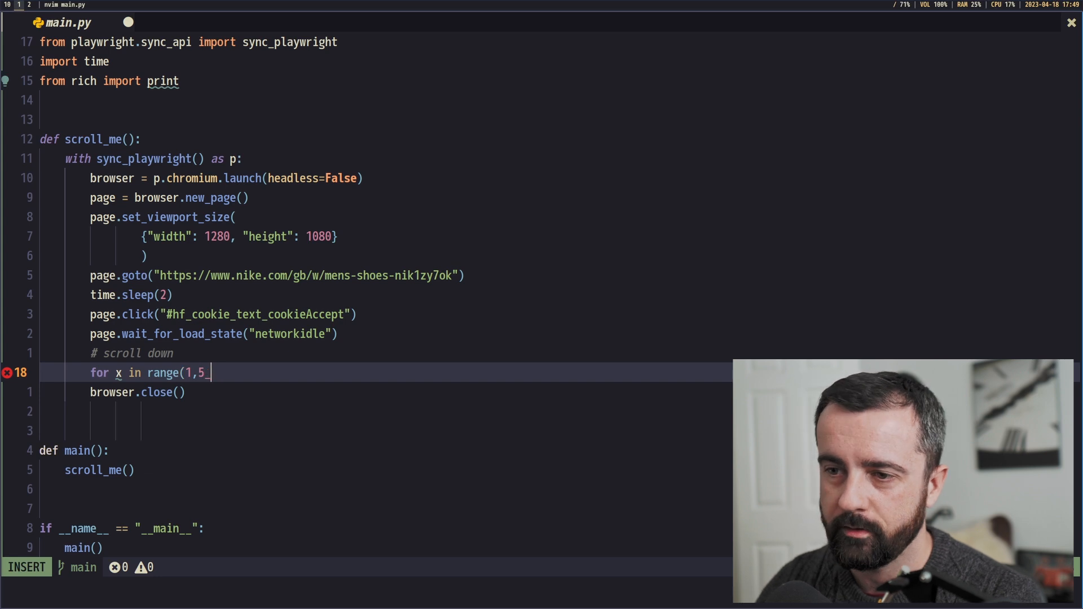
{"action": "type", "text": "):"}
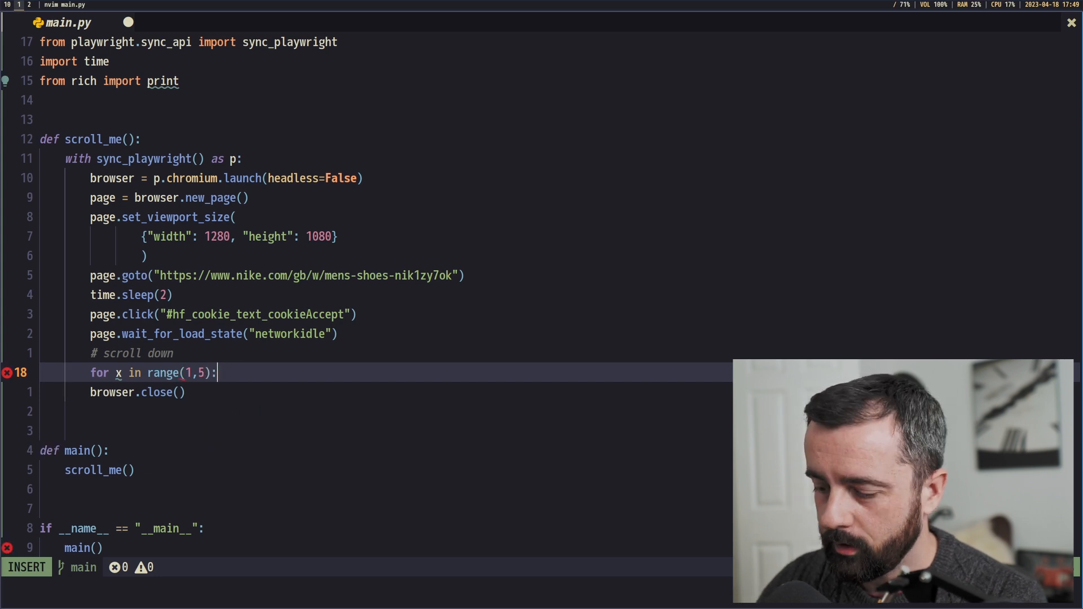
{"action": "key", "text": "Enter"}
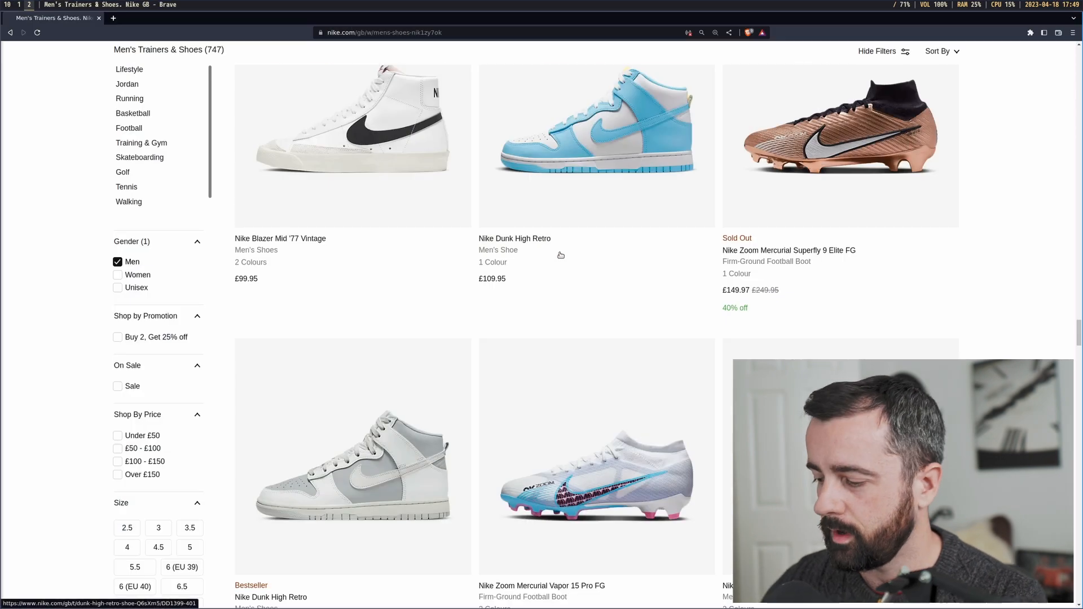
Fill the loop with page.keyboard.press("End"), a scrolling print, and time.sleep.
{"action": "scroll", "scroll_direction": "down", "scroll_amount": 3}
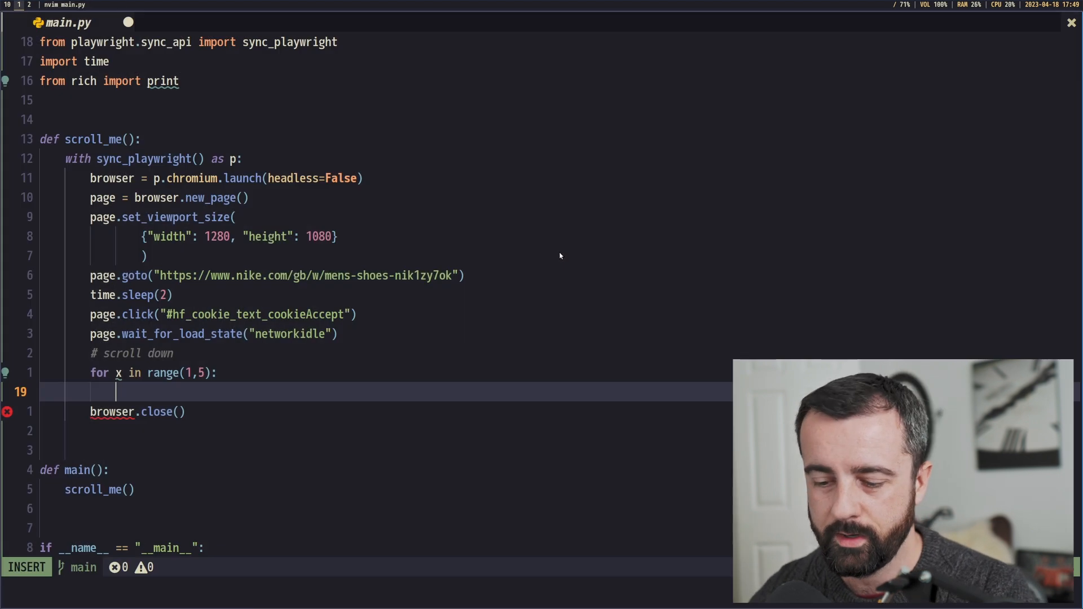
{"action": "type", "text": "page."}
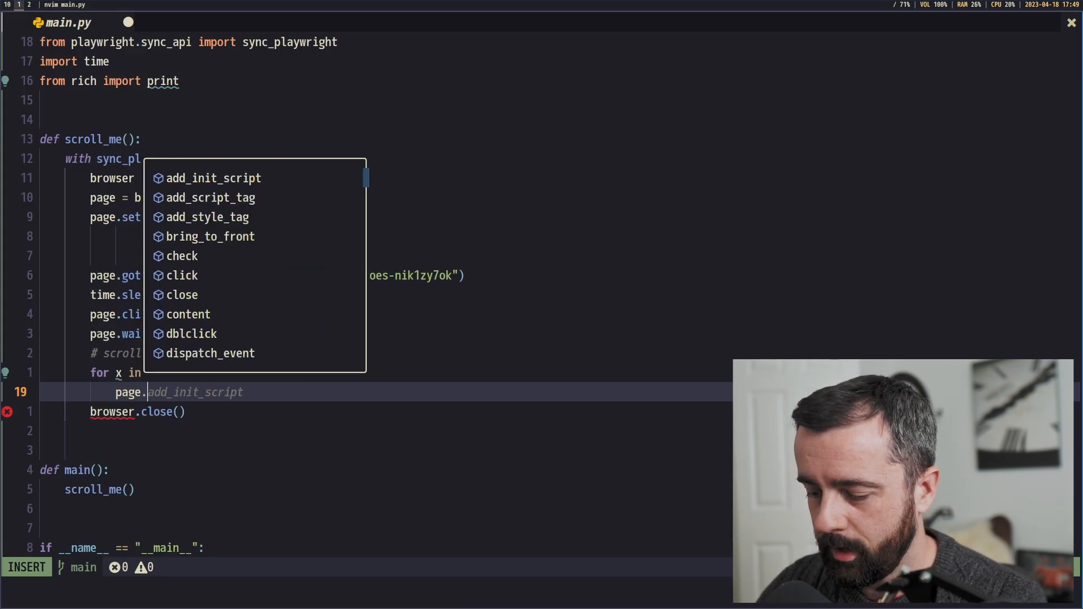
{"action": "type", "text": "keyboard"}
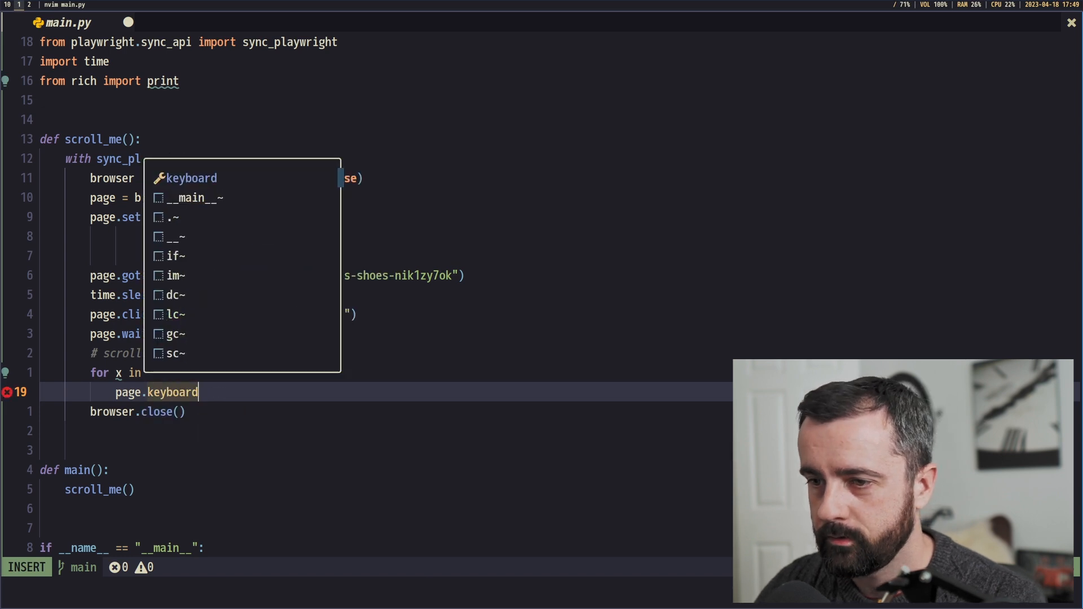
{"action": "type", "text": ".press("}
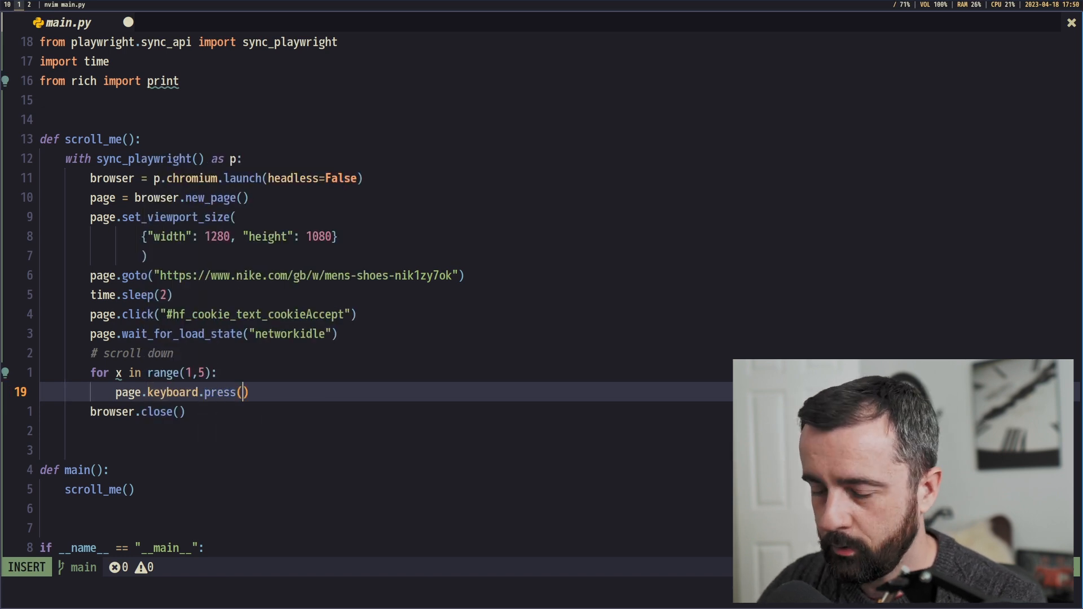
{"action": "type", "text": "\"End\""}
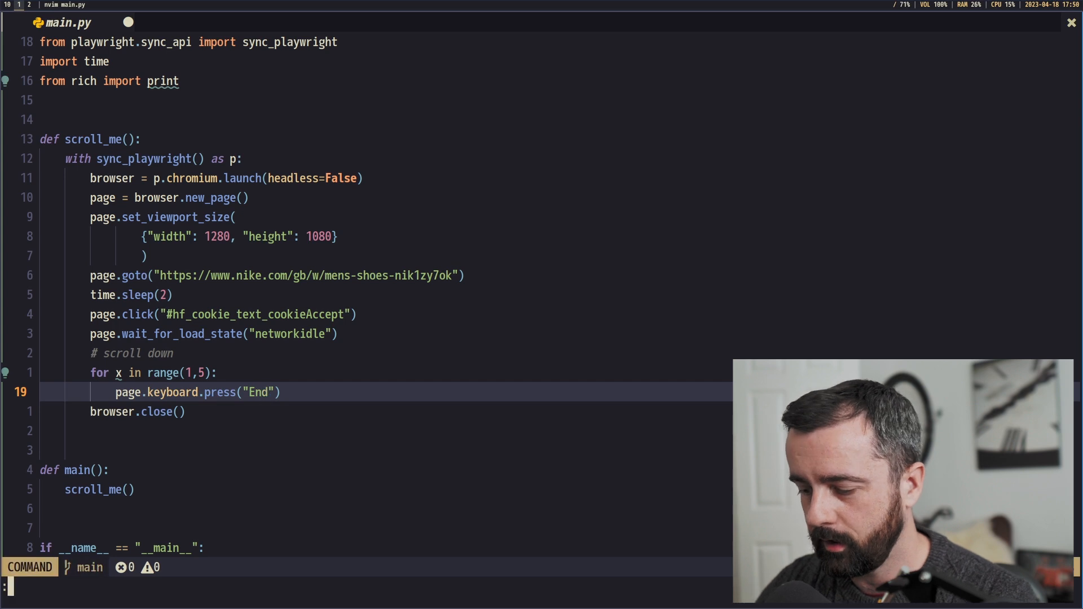
{"action": "type", "text": "print()"}
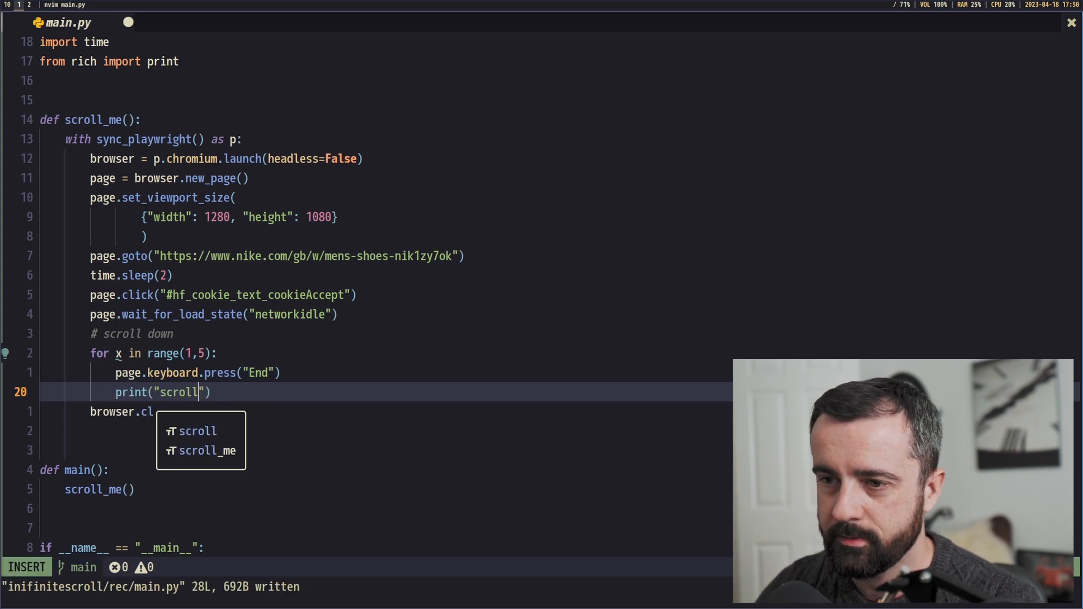
{"action": "type", "text": "linng key press"}
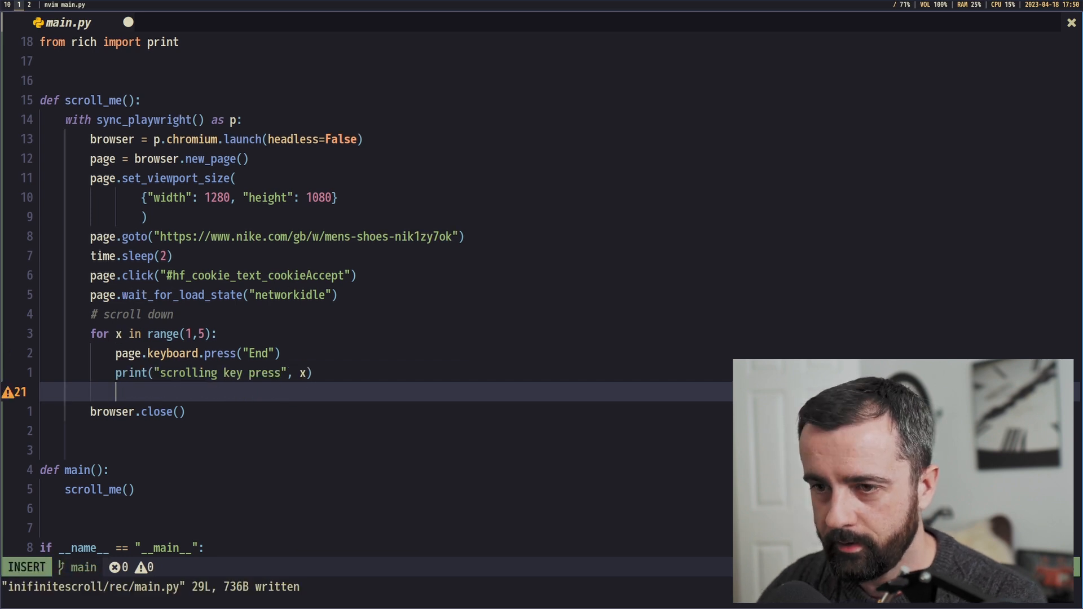
{"action": "type", "text": "time.sleep(1"}
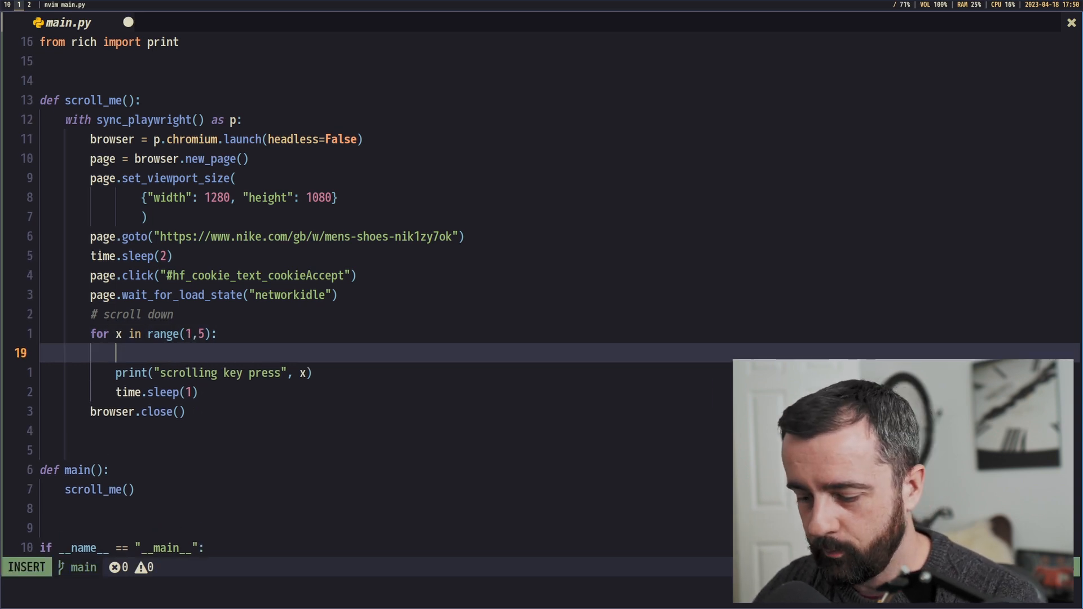
Add page.mouse.wheel(0, 15000) inside the loop and rerun python3 main.py.
{"action": "type", "text": "page.mouse"}
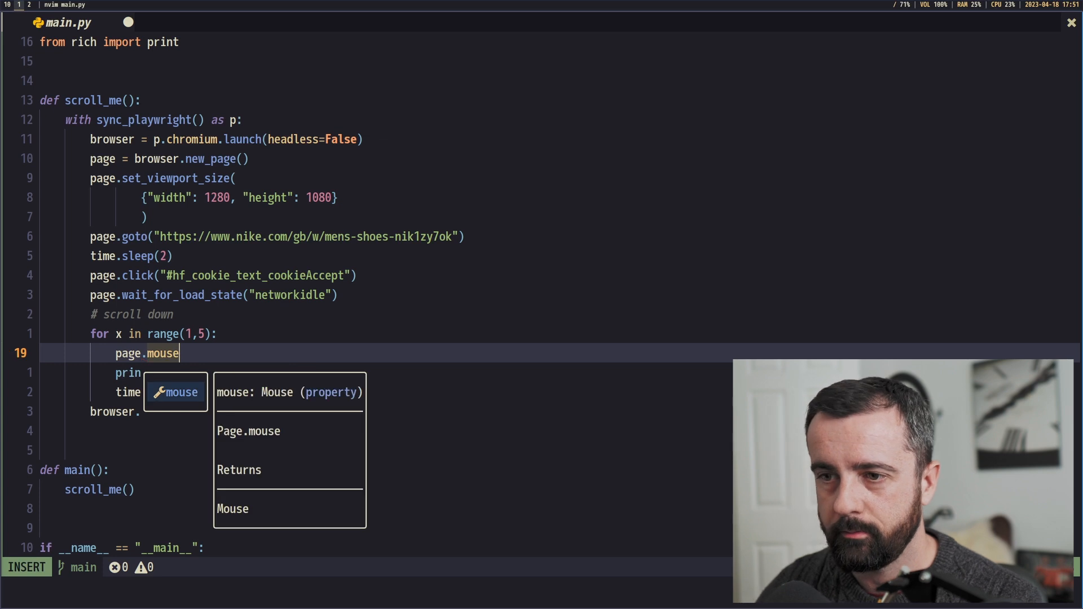
{"action": "type", "text": ".whell"}
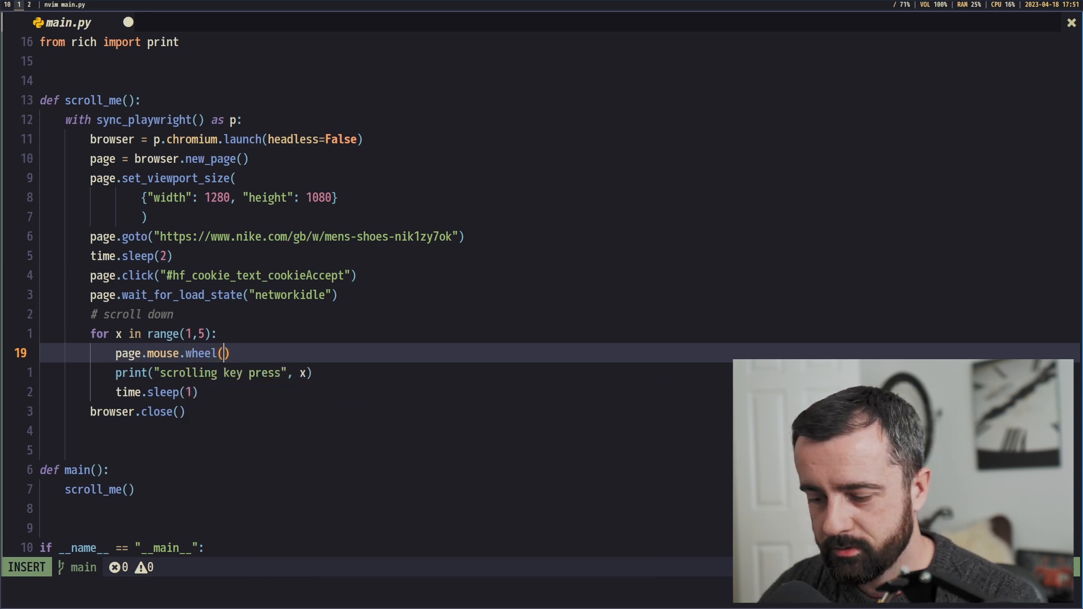
{"action": "type", "text": "0, 1"}
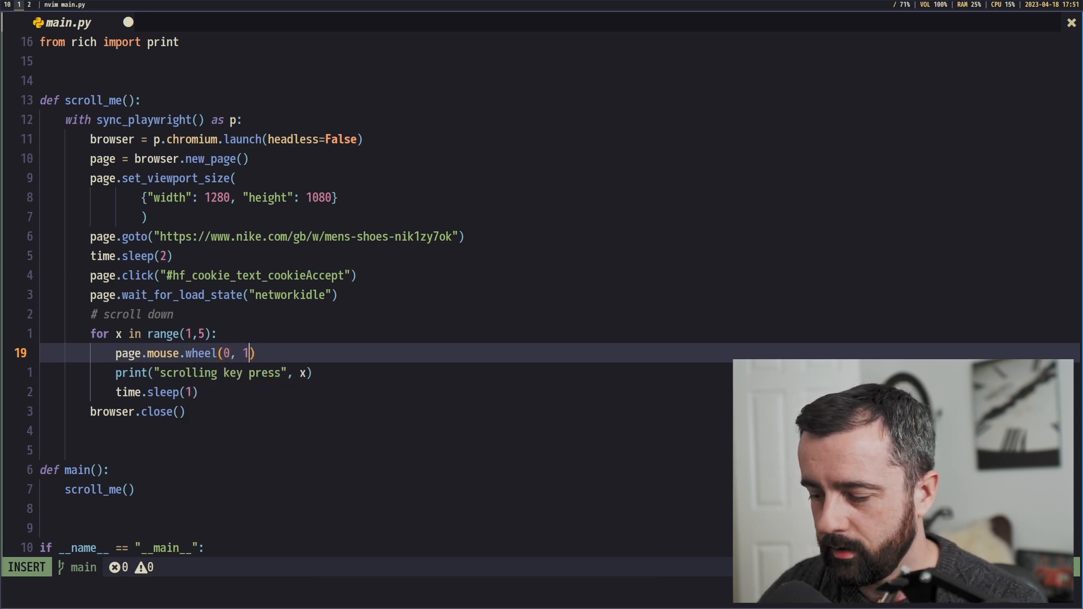
{"action": "type", "text": "5000"}
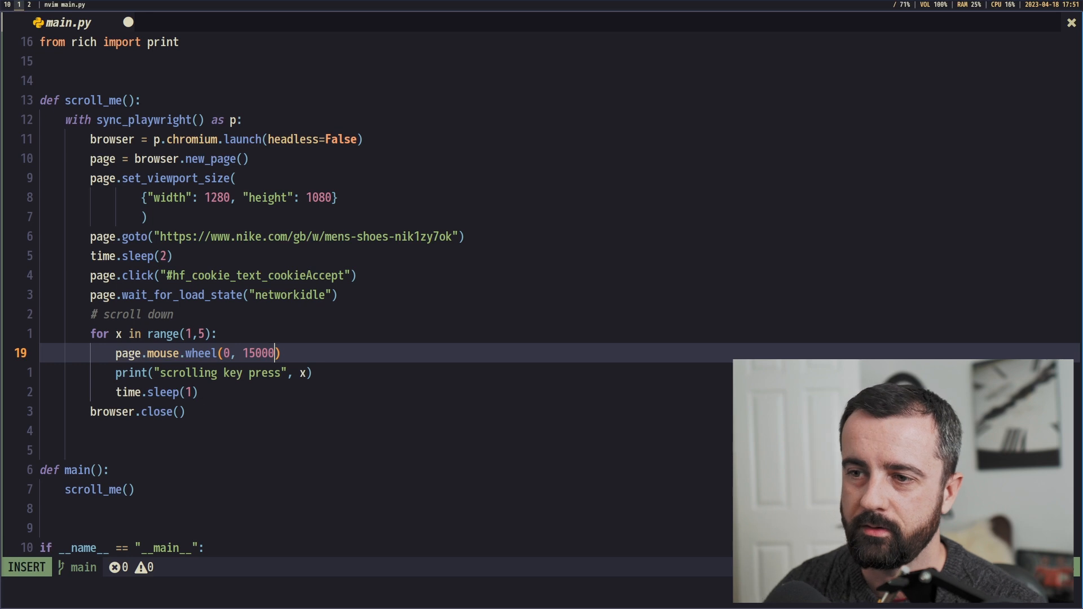
{"action": "key", "text": "Escape"}
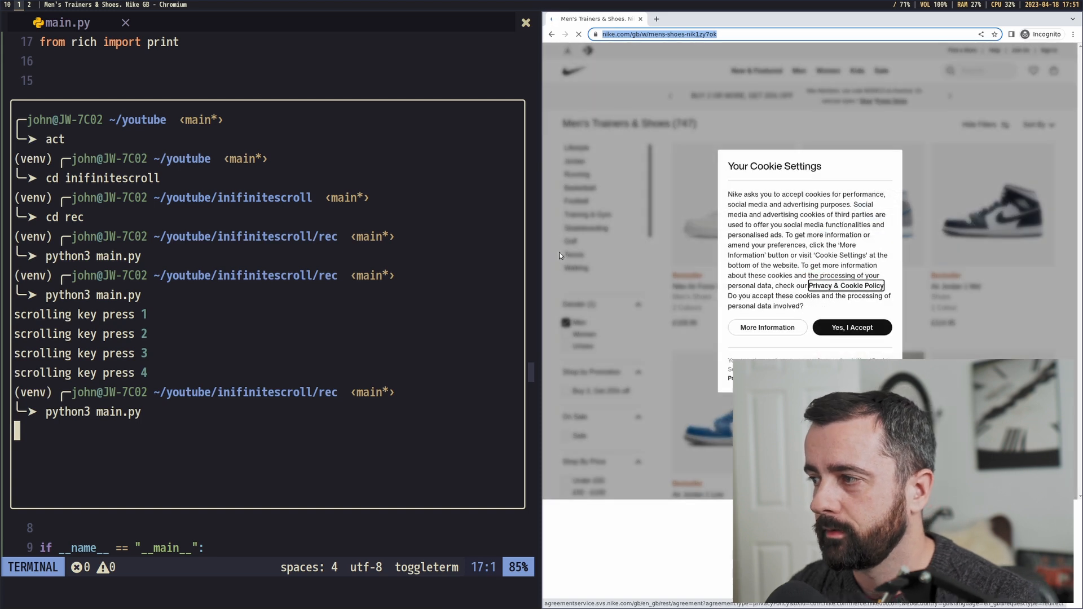
{"action": "left_click", "coordinate": [852, 327]}
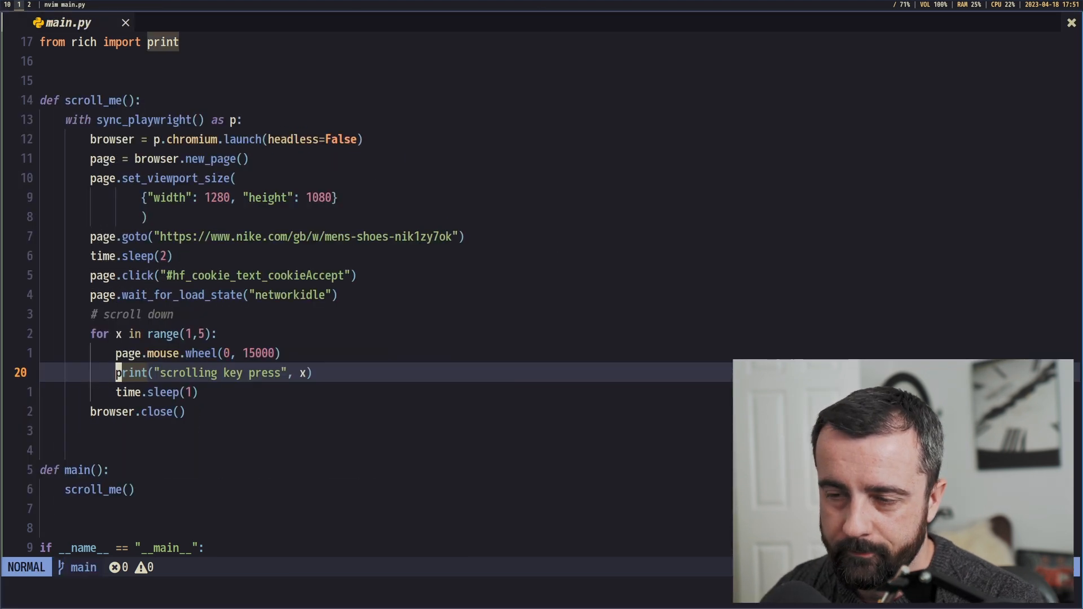
{"action": "mouse_move", "coordinate": [187, 157]}
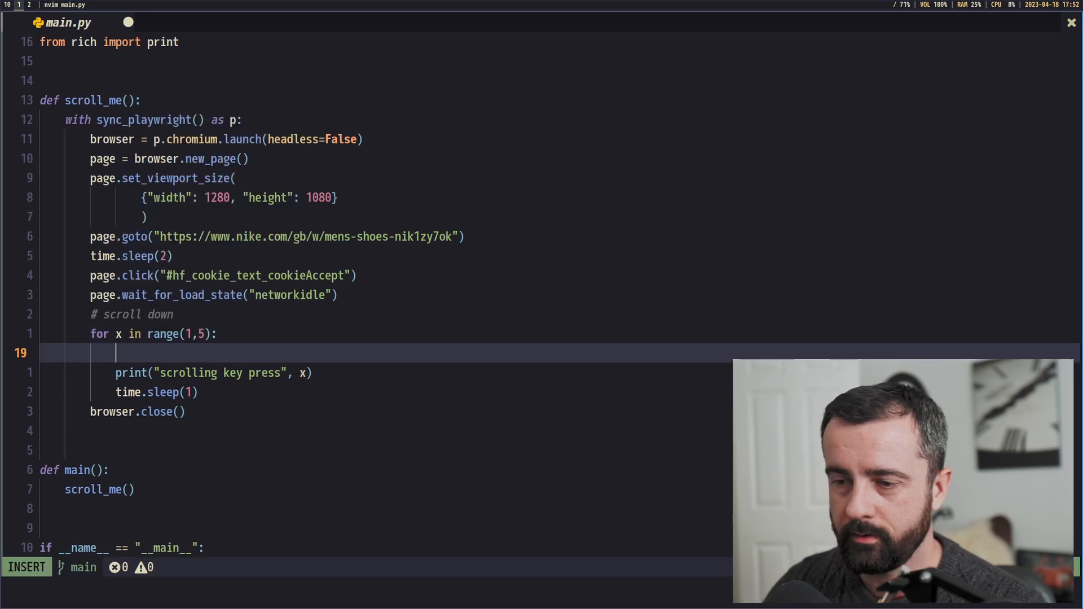
Use page.evaluate window.scrollTo(0, document.body.scrollHeight) in the loop and rerun the script.
{"action": "type", "text": "page.evaluate(\"window.scrollTo(0, document.body.scrollHeight);\")"}
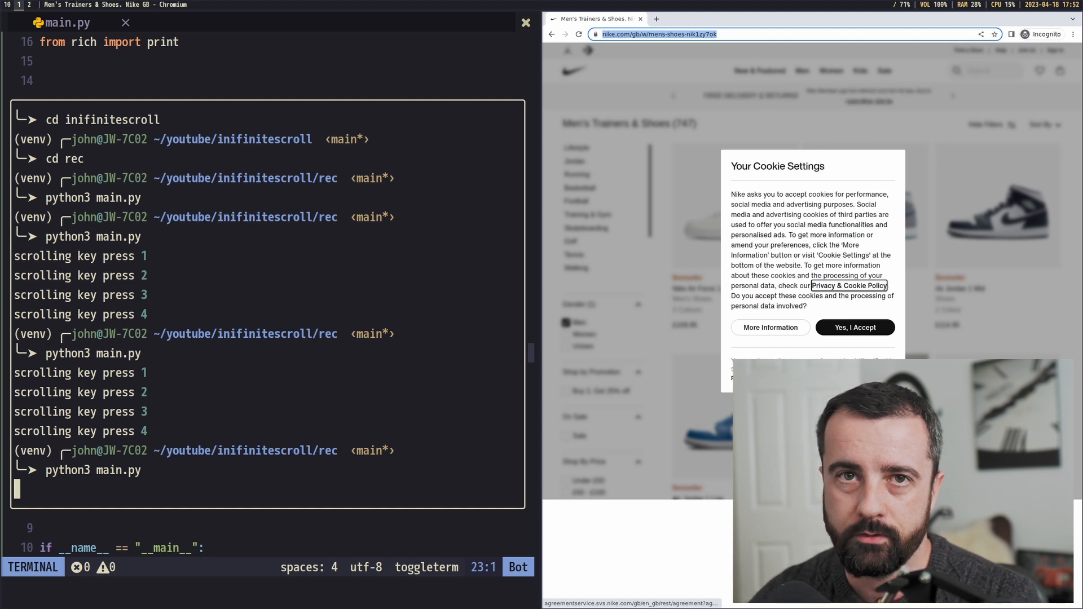
{"action": "left_click", "coordinate": [854, 327]}
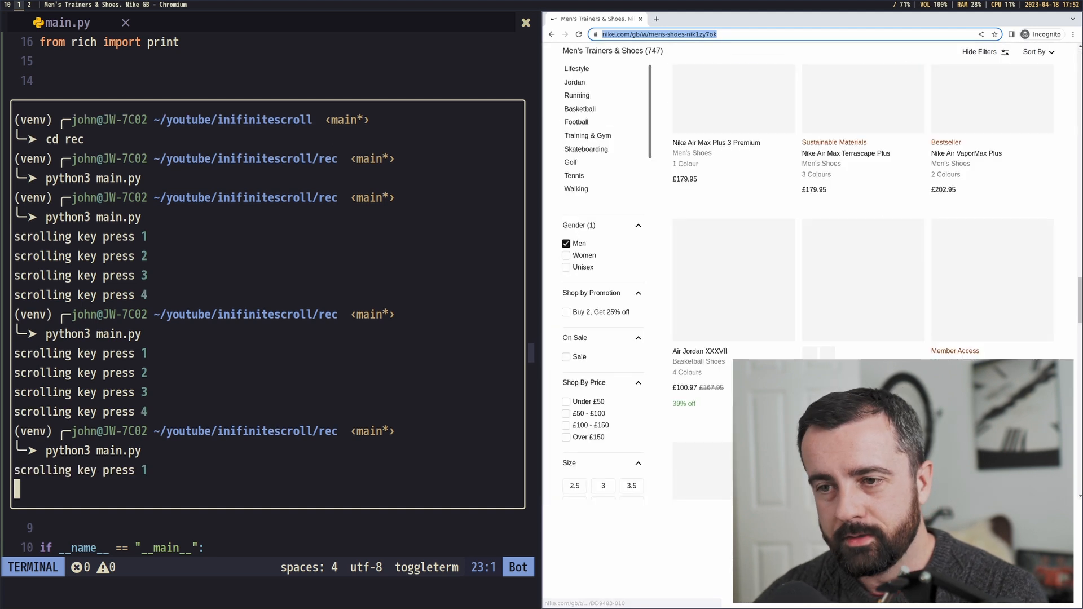
{"action": "scroll", "scroll_direction": "down", "scroll_amount": 3}
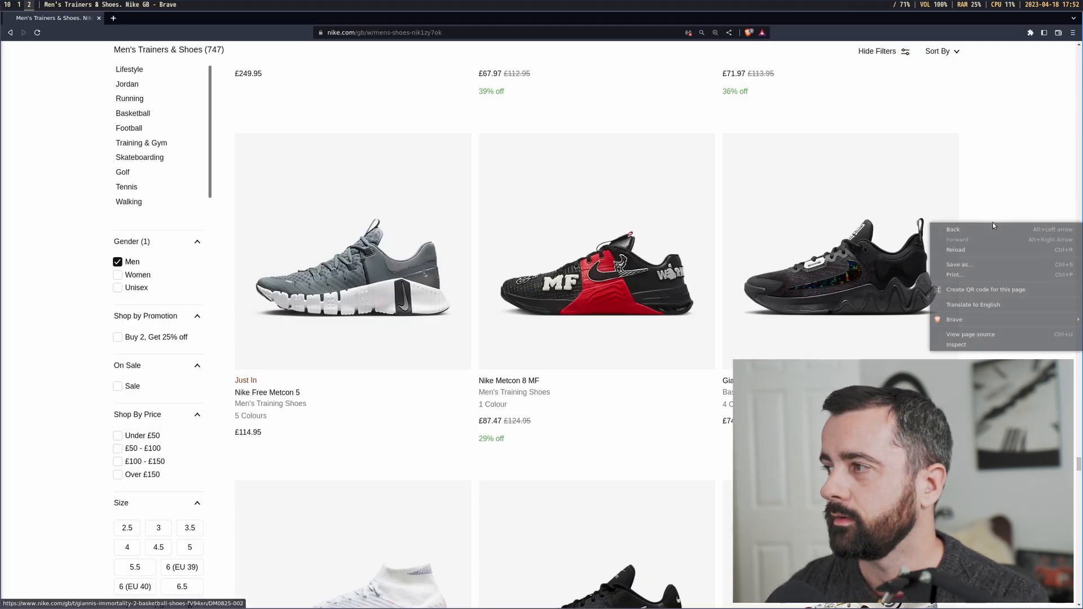
Inspect Nike's Fetch/XHR traffic, viewing the v2?queryid=products response while scrolling the page.
{"action": "left_click", "coordinate": [956, 344]}
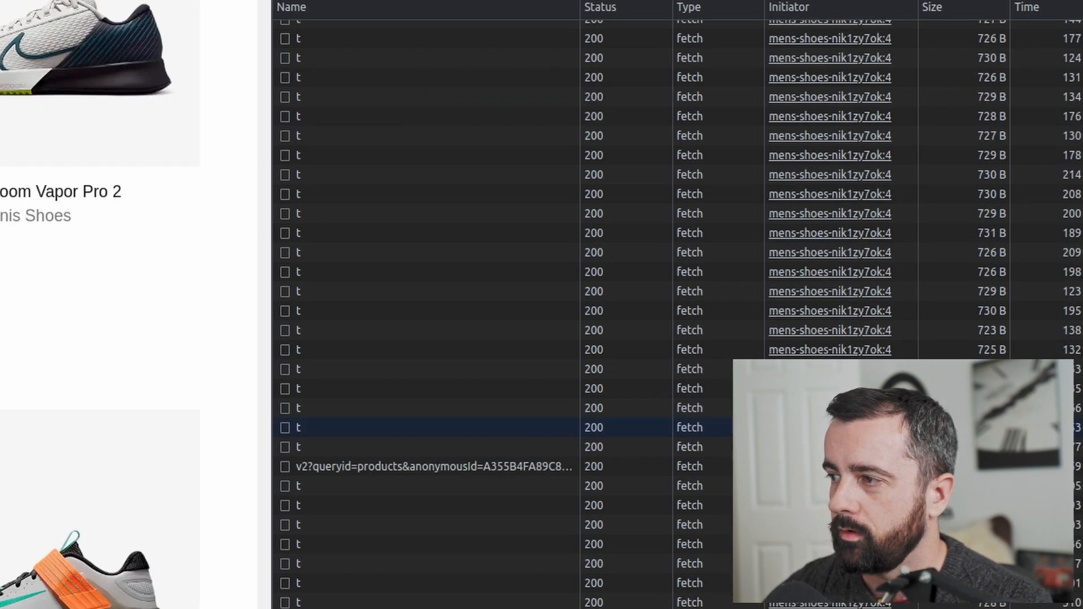
{"action": "left_click", "coordinate": [428, 467]}
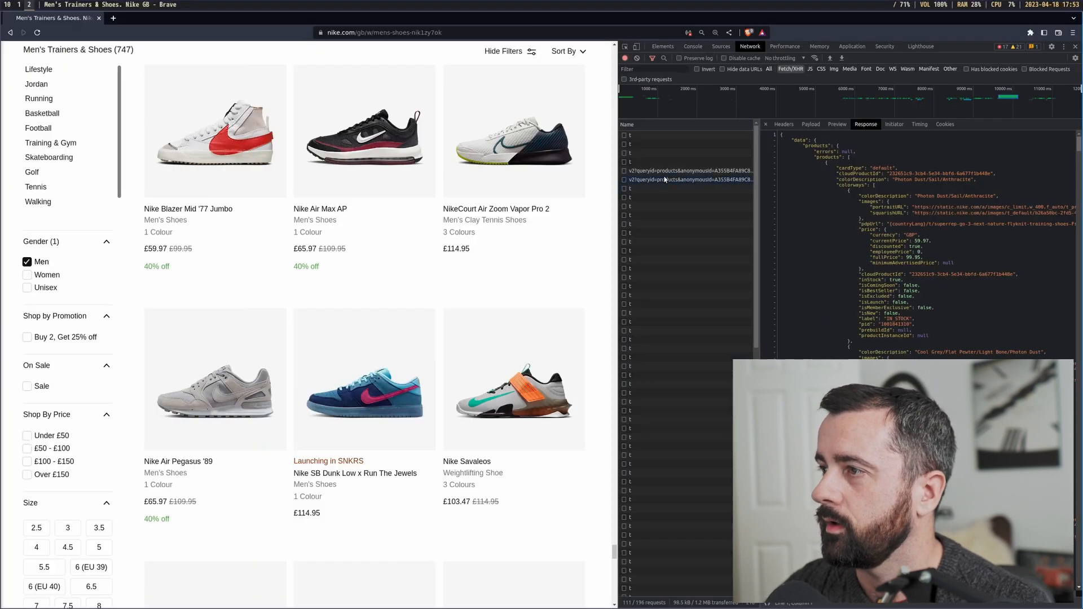
{"action": "scroll", "scroll_direction": "down", "scroll_amount": 3}
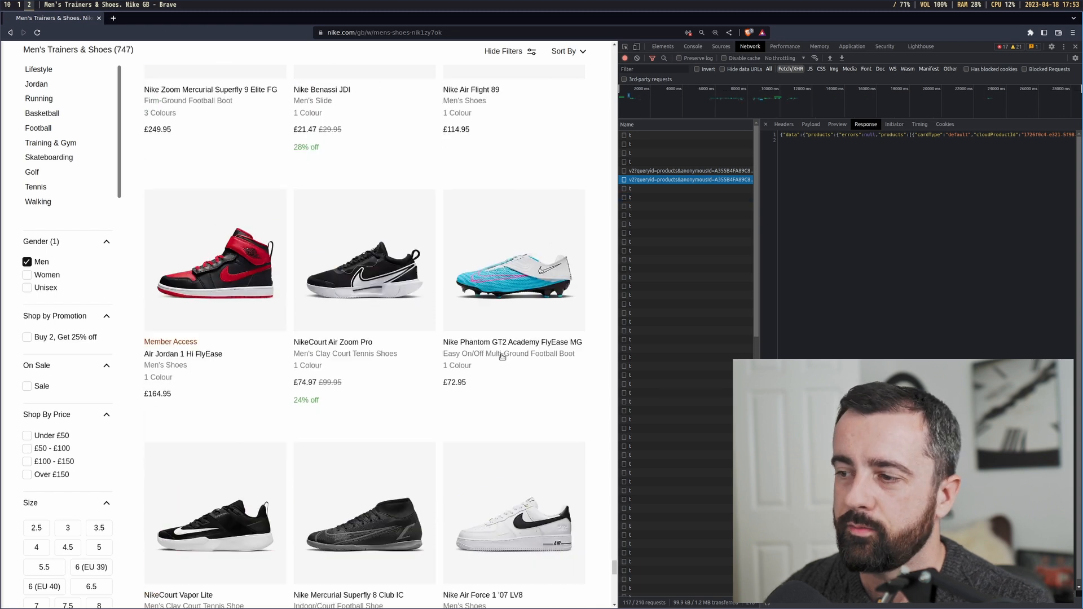
{"action": "scroll", "scroll_direction": "down", "scroll_amount": 3}
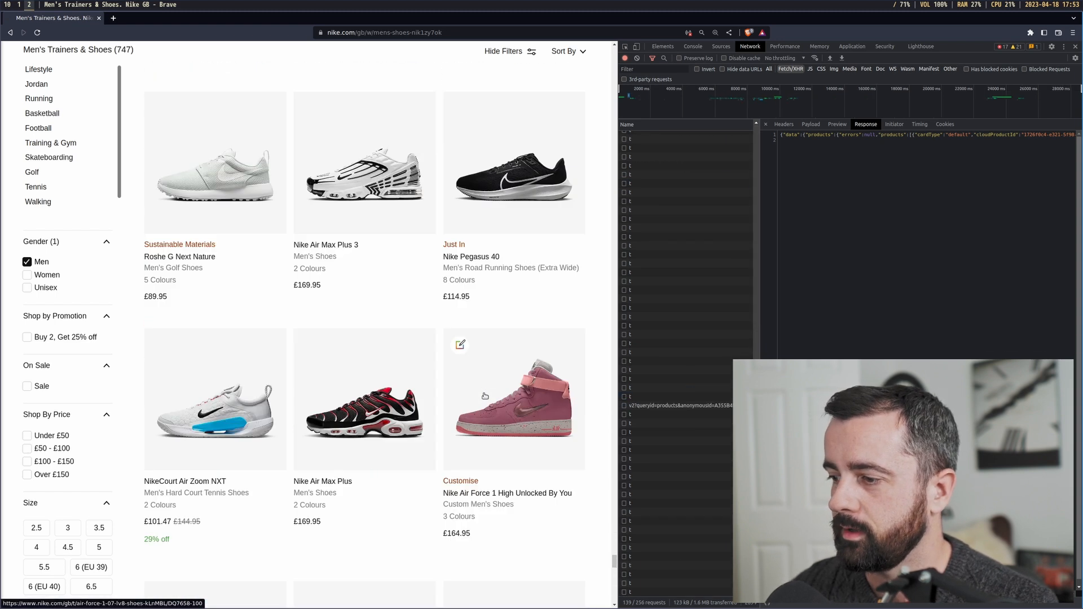
{"action": "scroll", "scroll_direction": "down", "scroll_amount": 3}
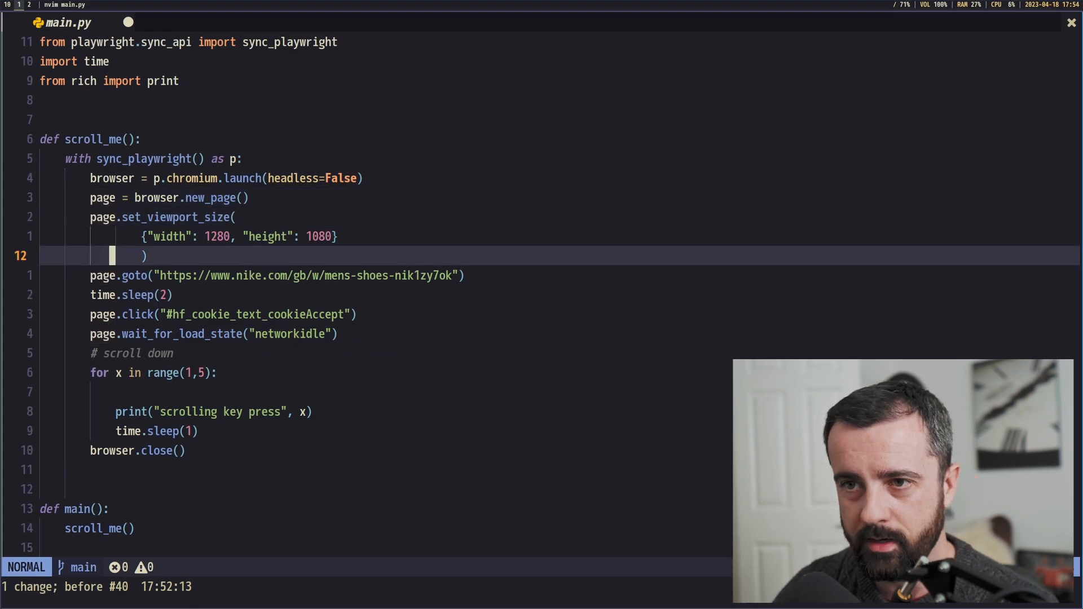
Add page.on("response", lambda response: print(response.url)) after set_viewport_size.
{"action": "type", "text": "page.on"}
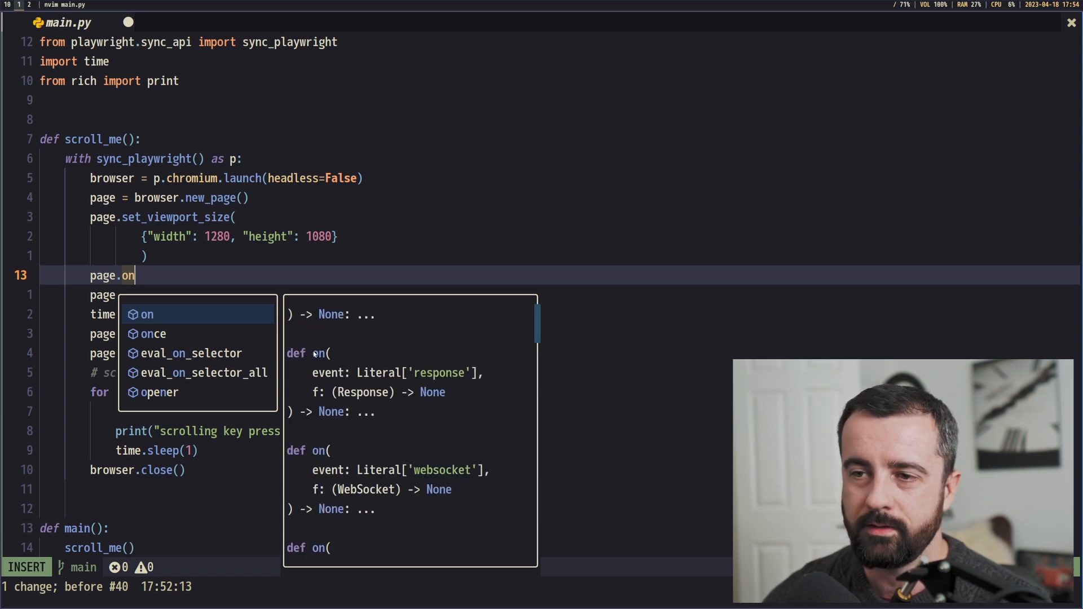
{"action": "type", "text": "(\"resp"}
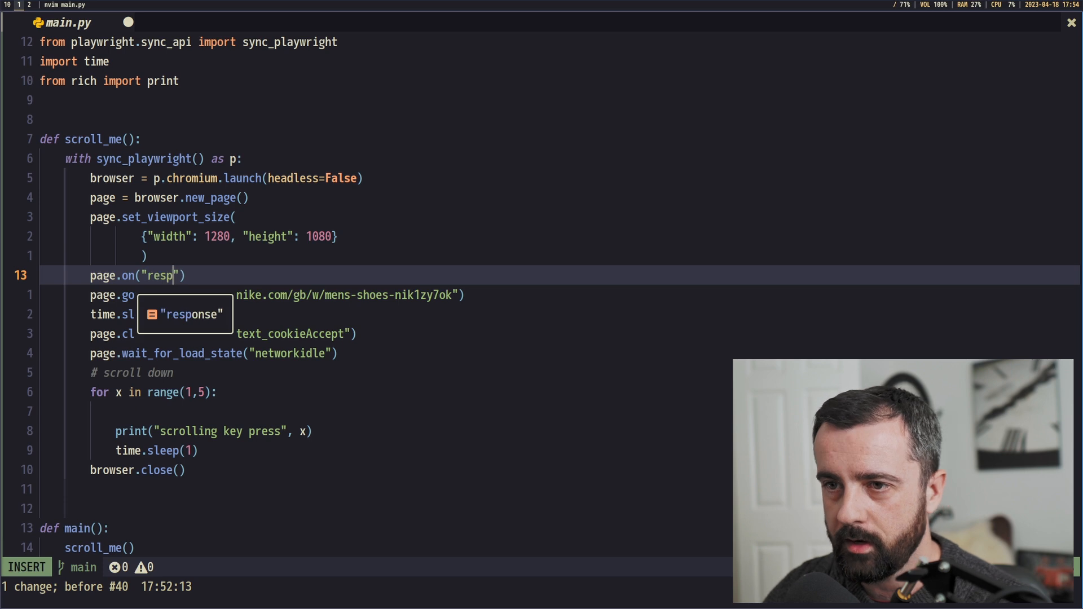
{"action": "type", "text": "onse"}
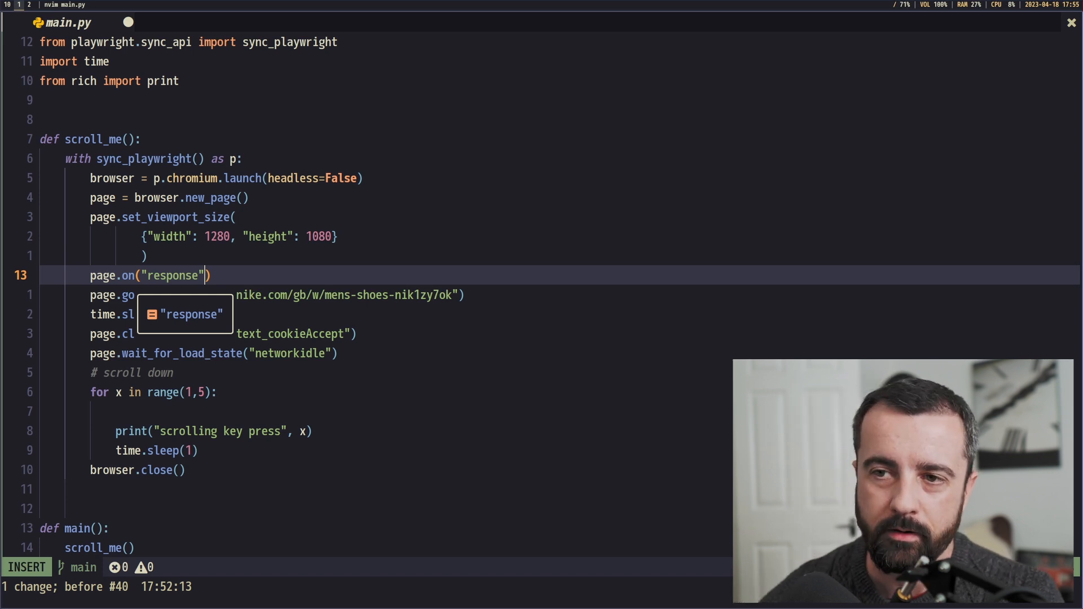
{"action": "type", "text": ", l"}
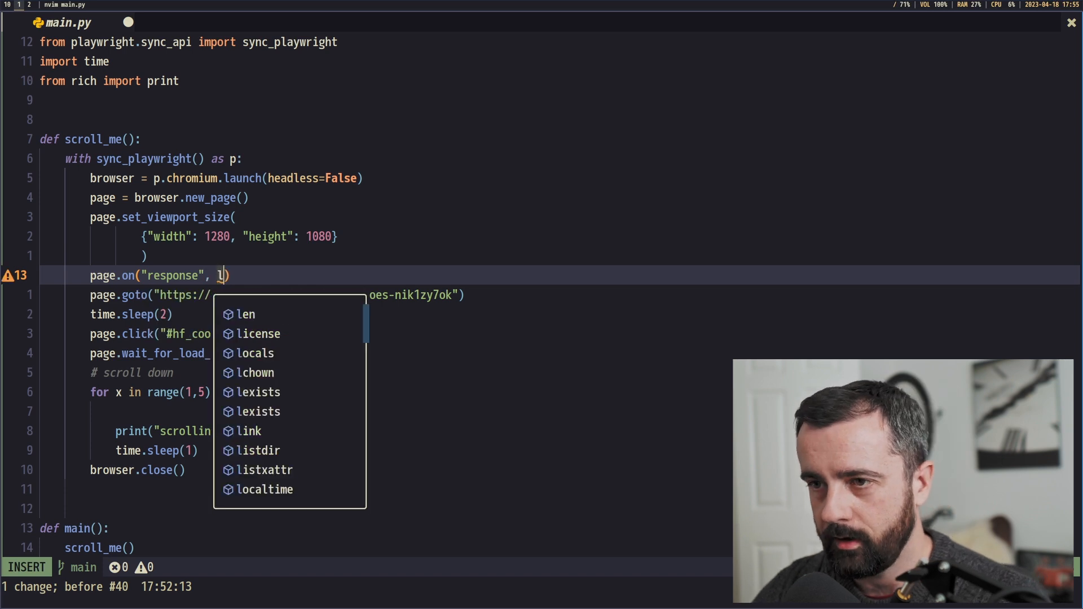
{"action": "type", "text": "amba"}
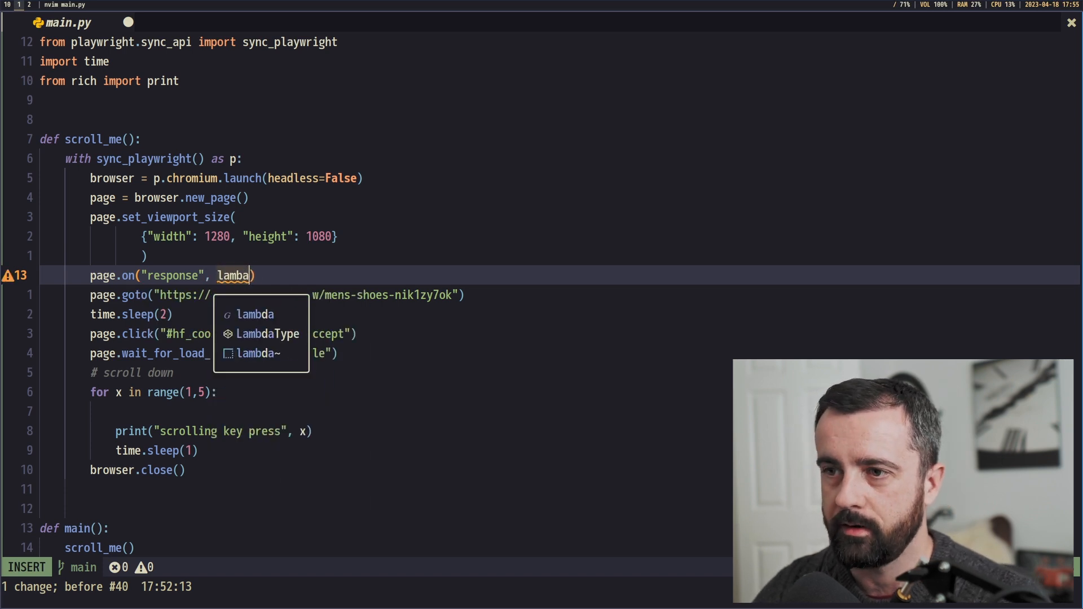
{"action": "type", "text": ": respseo"}
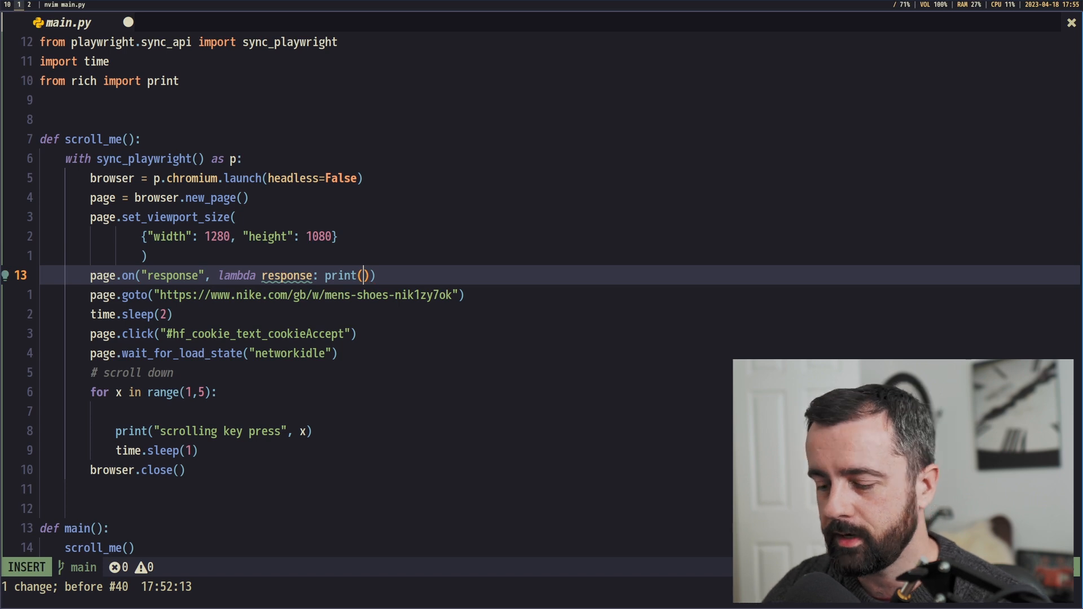
{"action": "type", "text": "response.url"}
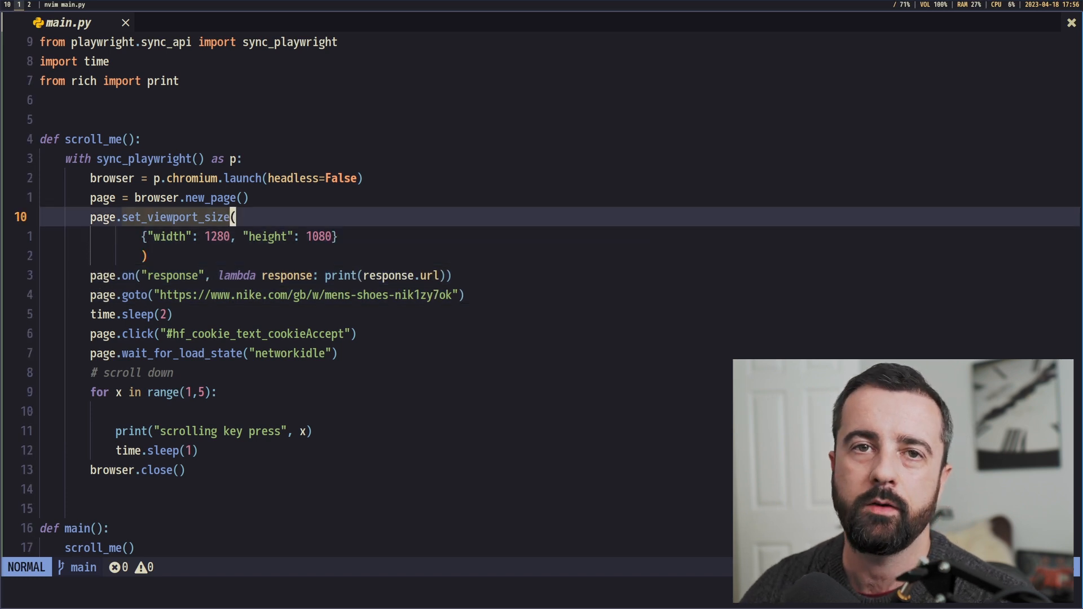
Begin a nested def check_json(response) function inside scroll_me, correcting the typos.
{"action": "key", "text": "j"}
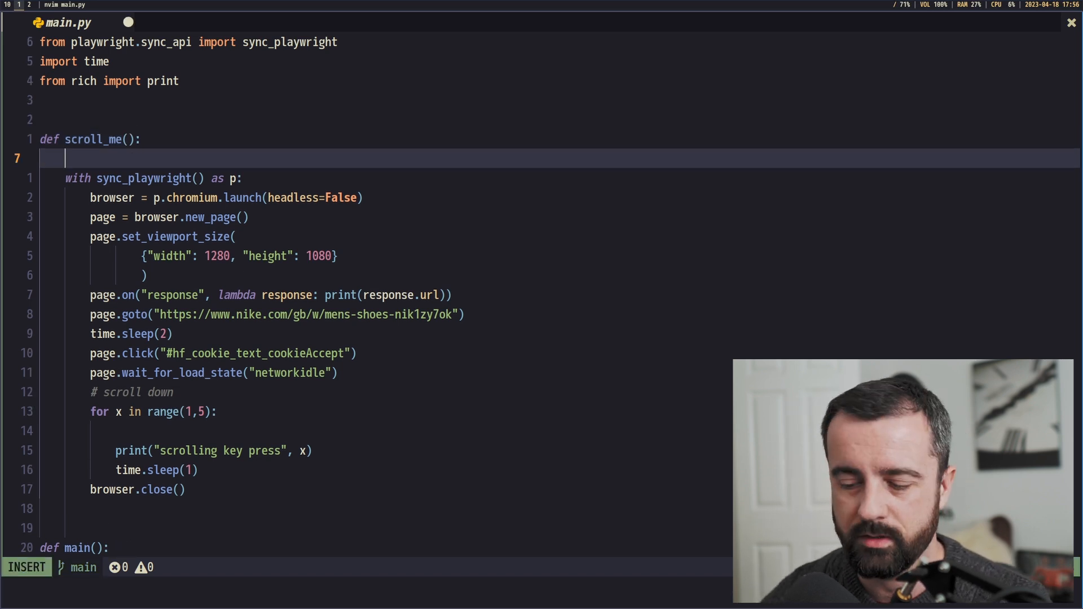
{"action": "type", "text": "def cgheck_"}
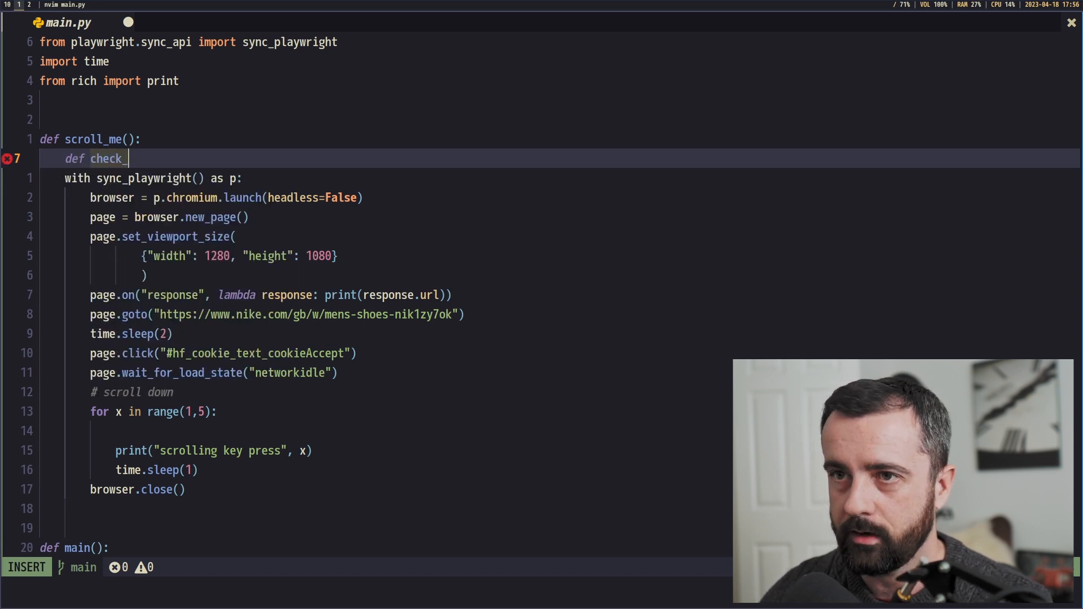
{"action": "type", "text": "json()"}
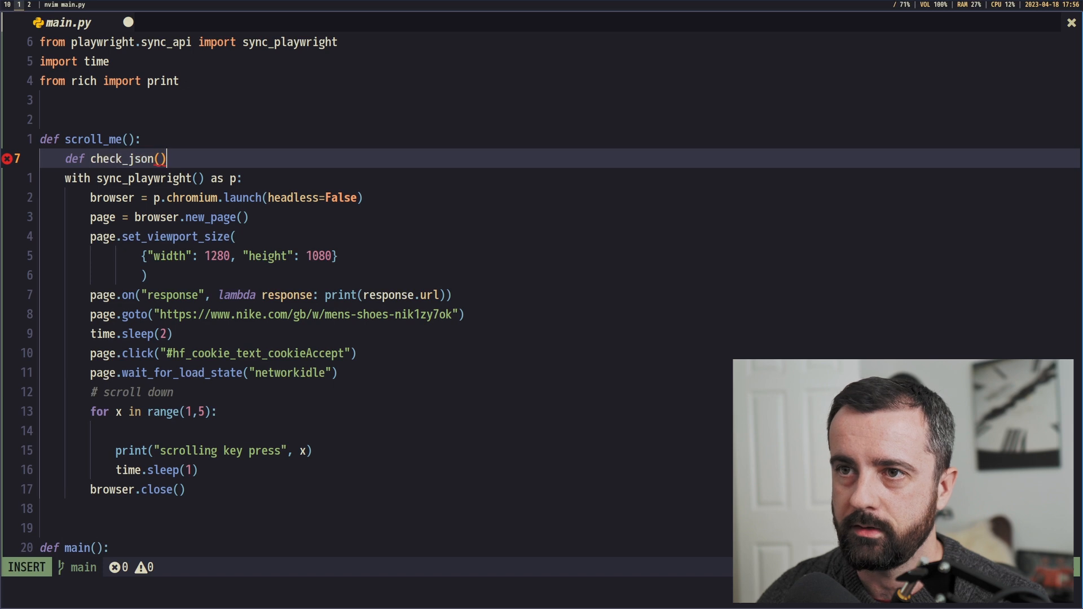
{"action": "type", "text": "resposne"}
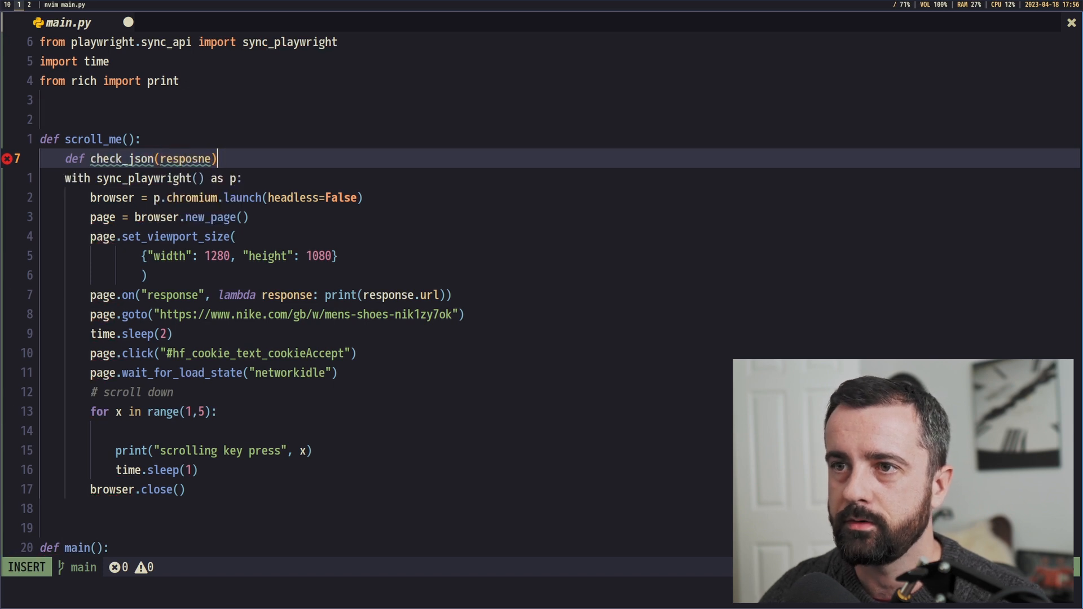
{"action": "type", "text": "response"}
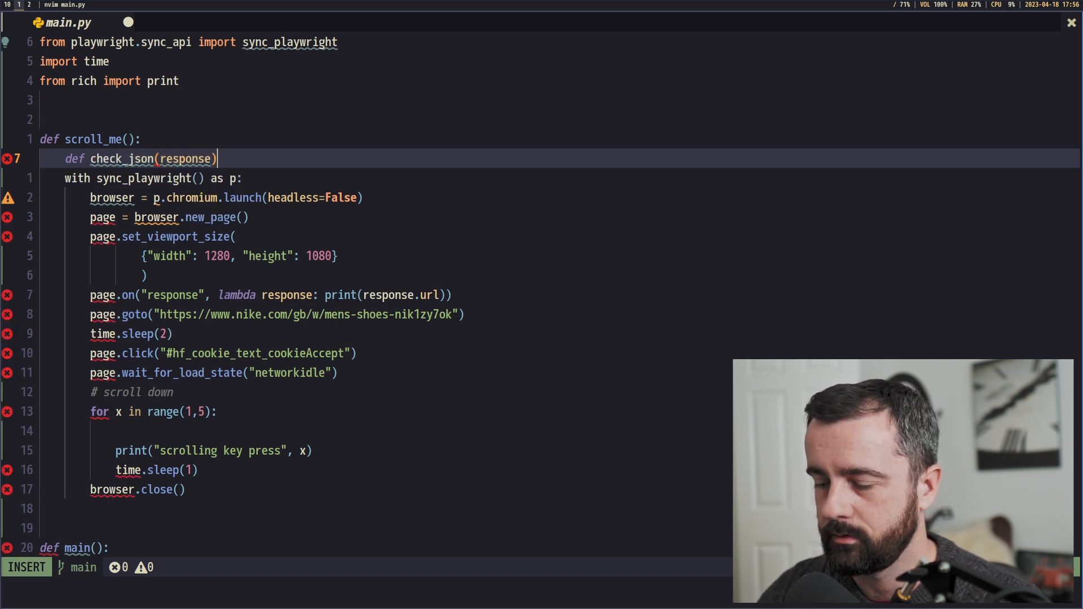
{"action": "key", "text": "Return"}
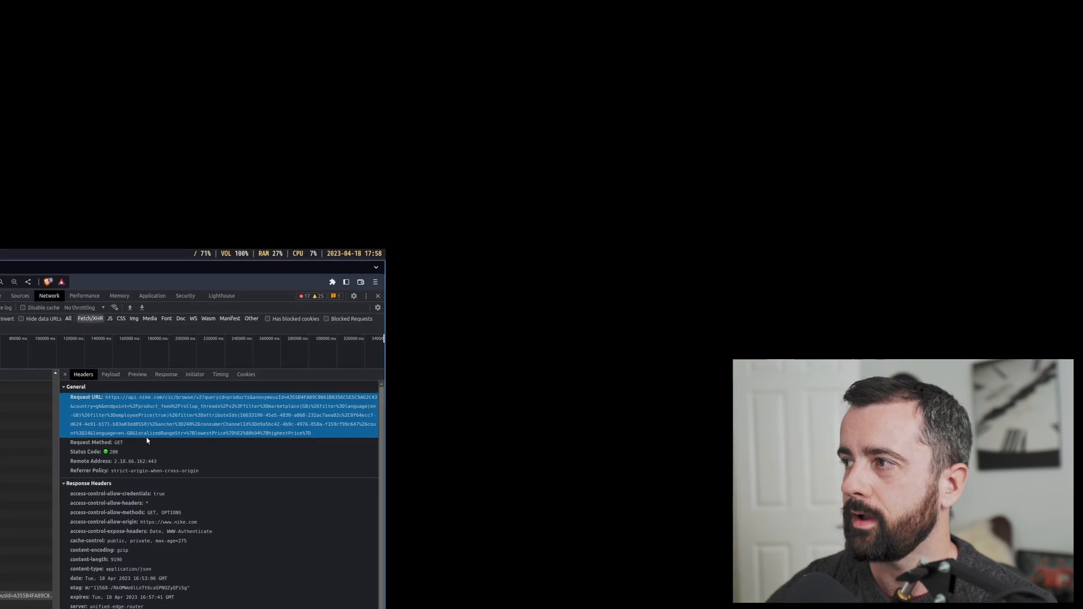
Show the products API request's JSON response body in DevTools.
{"action": "left_click", "coordinate": [587, 138]}
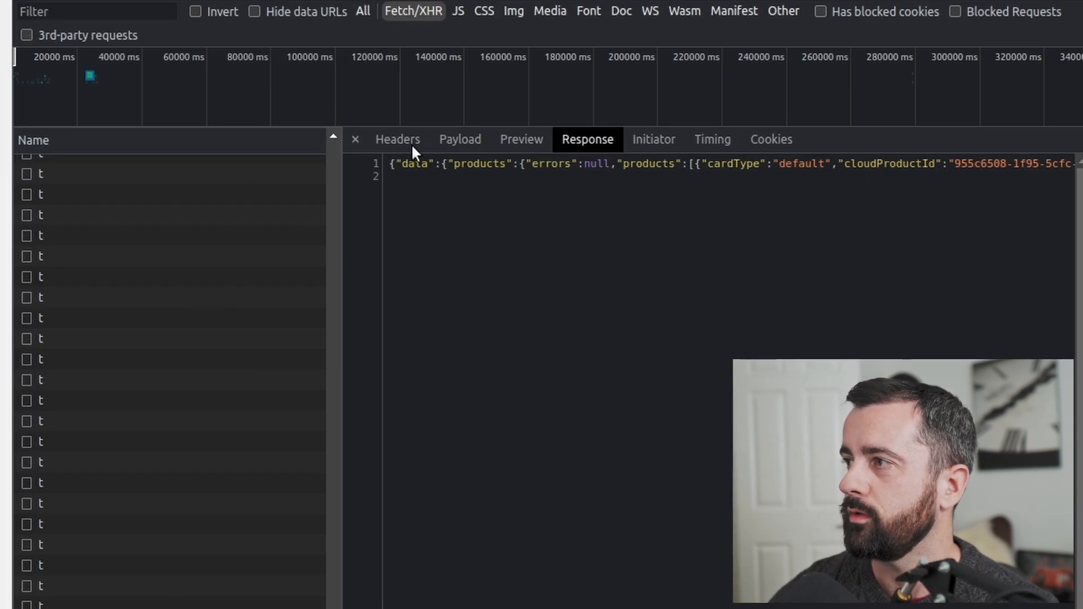
{"action": "left_click", "coordinate": [397, 138]}
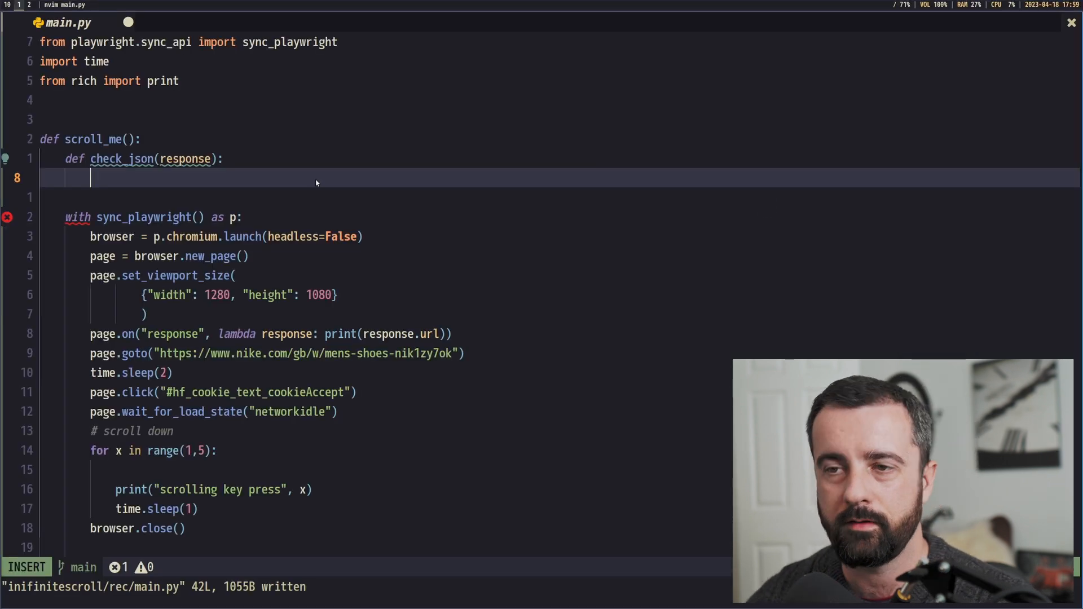
In check_json, add if "products" in response.url: print({"url": response.url, "body": response.json()}).
{"action": "type", "text": "if \"prod"}
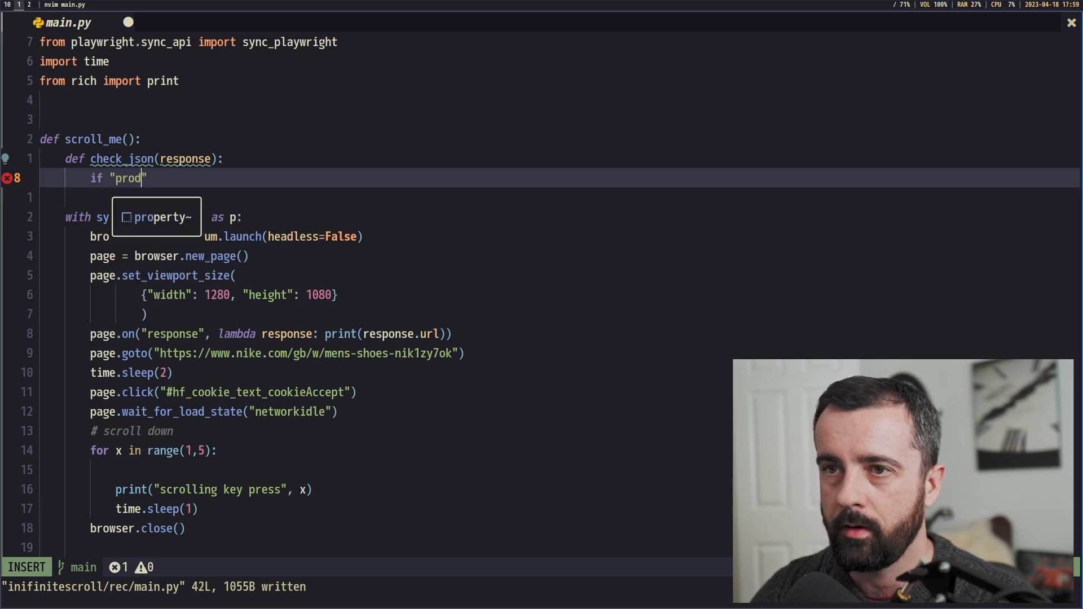
{"action": "type", "text": "ucts\" in"}
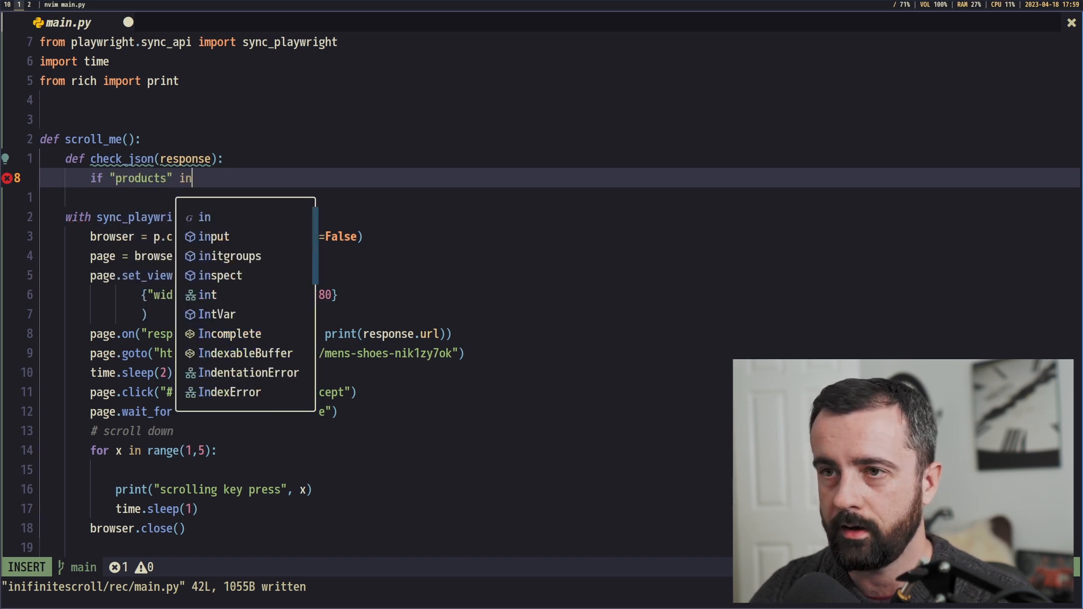
{"action": "type", "text": "response.url:"}
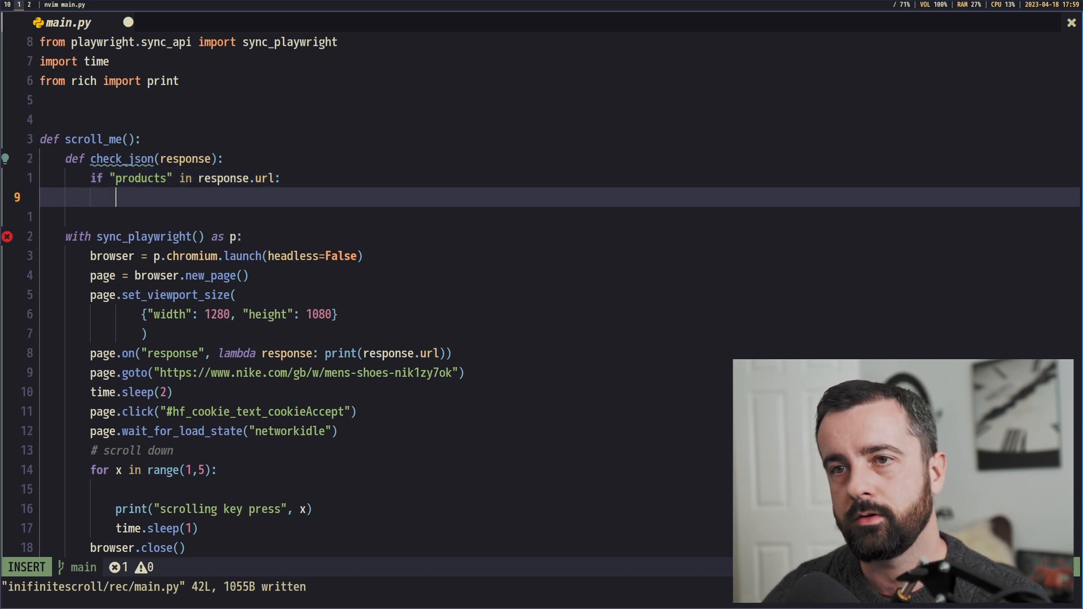
{"action": "type", "text": "print("}
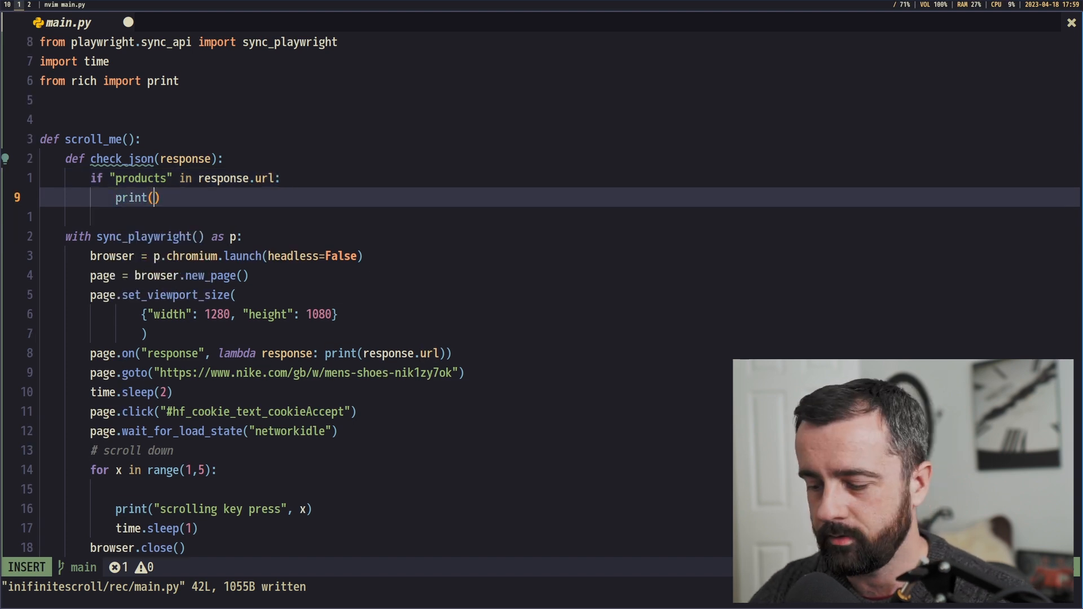
{"action": "type", "text": "{\"url\""}
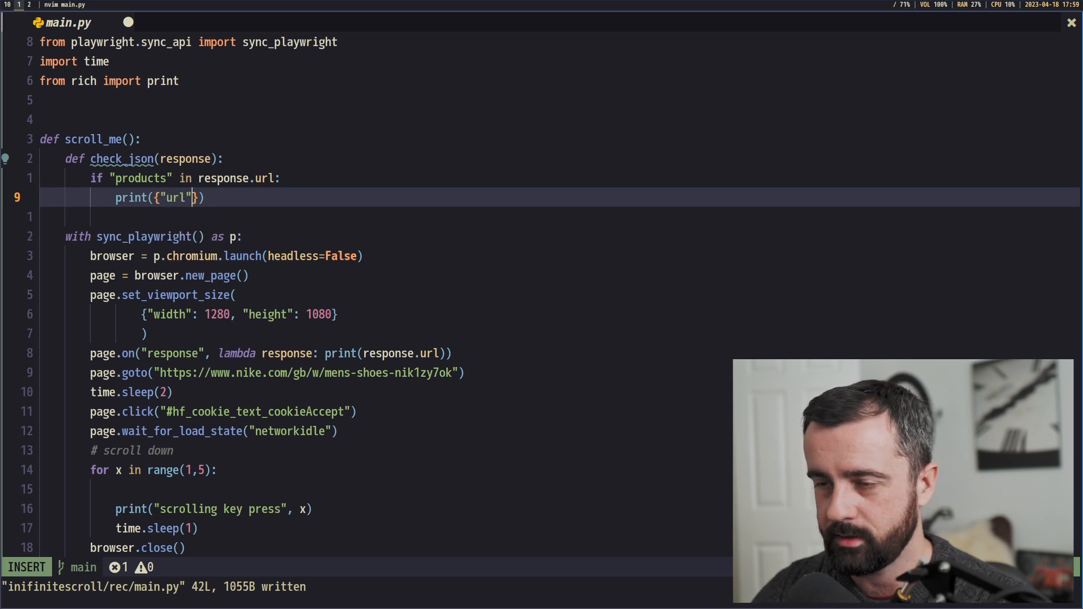
{"action": "type", "text": ": respoins"}
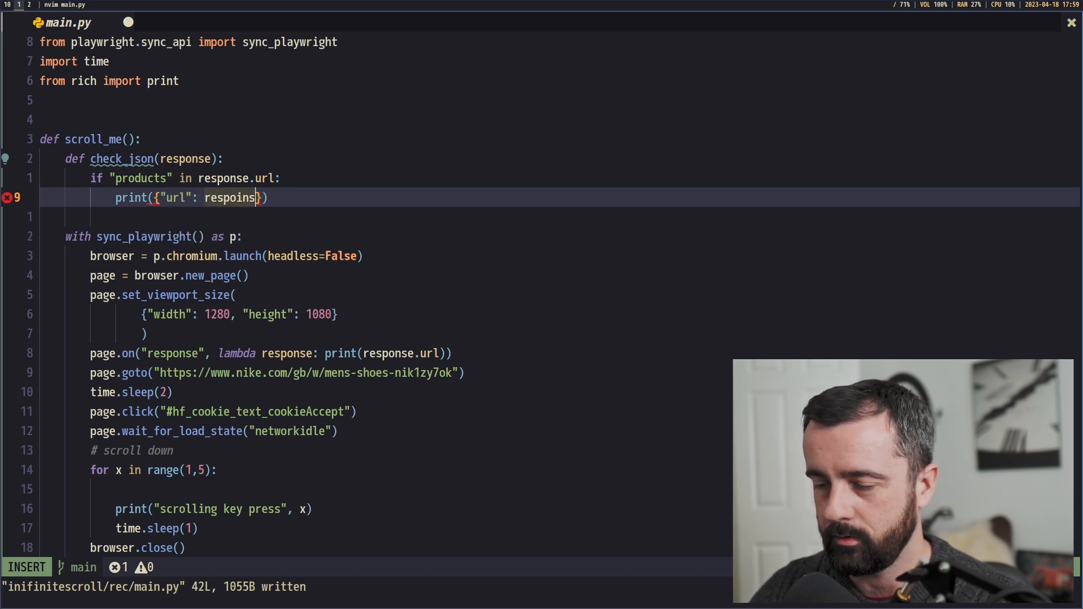
{"action": "type", "text": "response.url"}
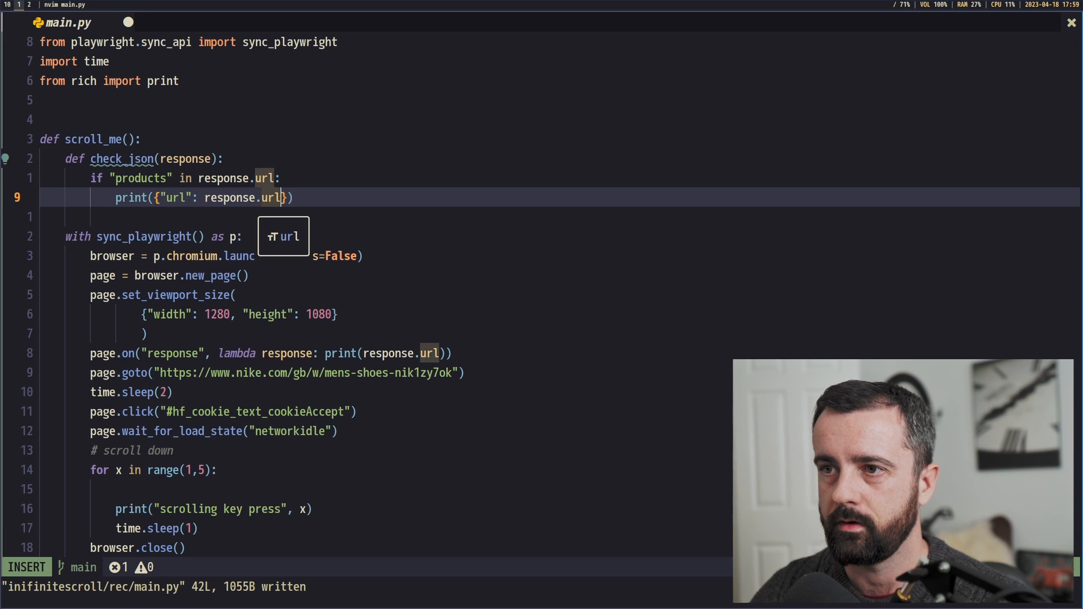
{"action": "type", "text": ", \"body\": response.json("}
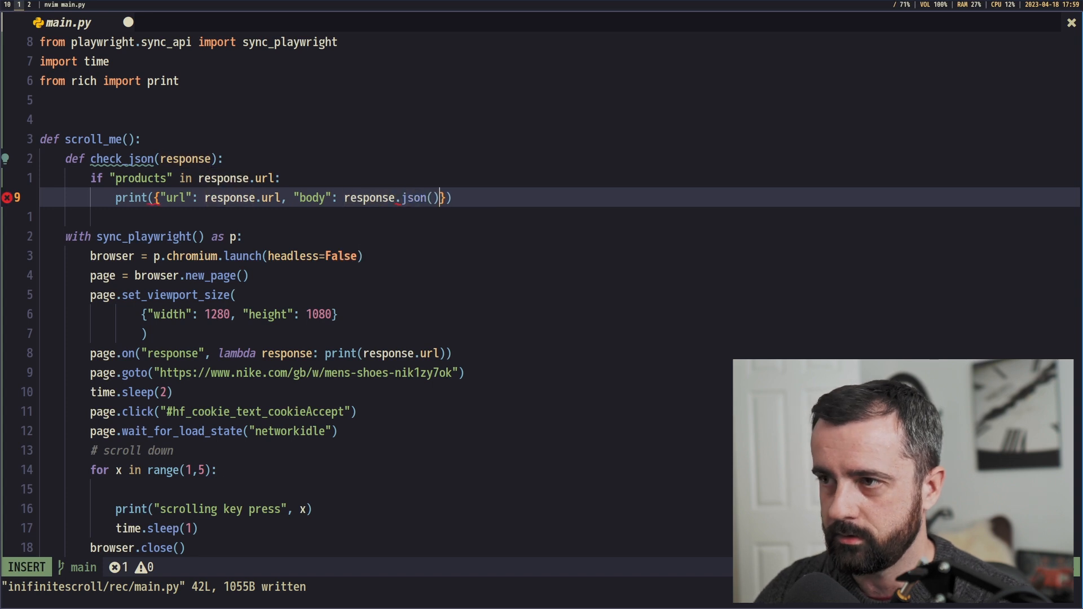
{"action": "key", "text": "Escape"}
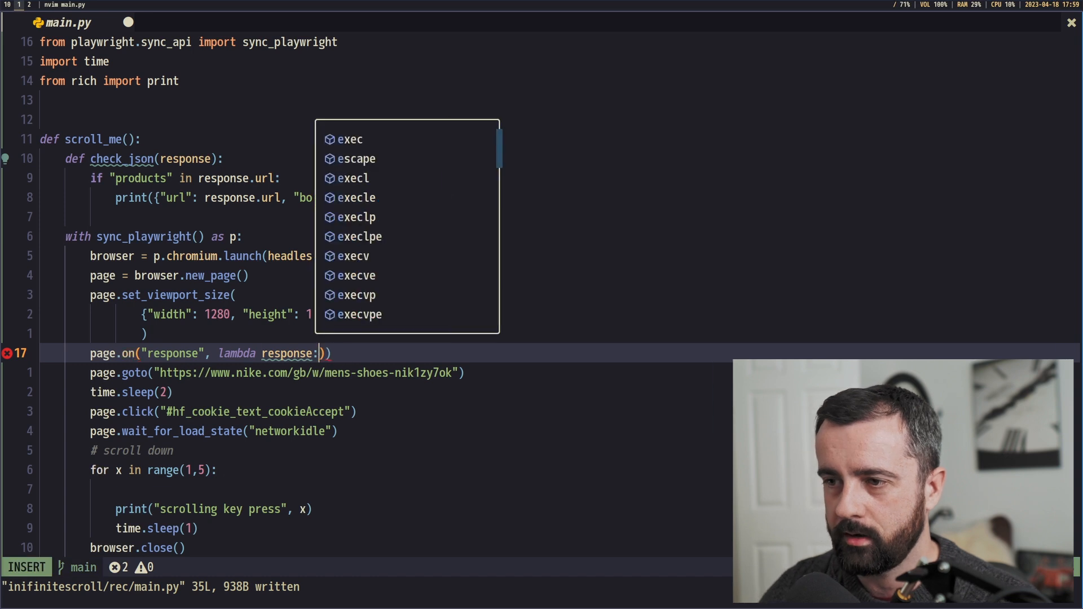
Route responses to check_json(response), scroll each loop to page bottom via window.scrollTo, and save.
{"action": "type", "text": "check"}
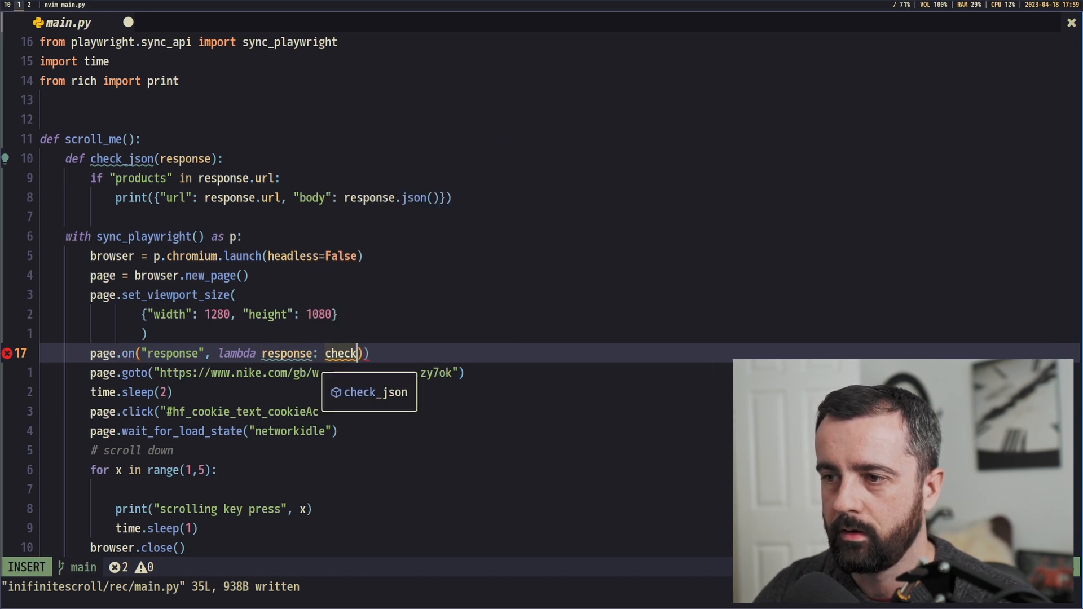
{"action": "type", "text": "_json(response"}
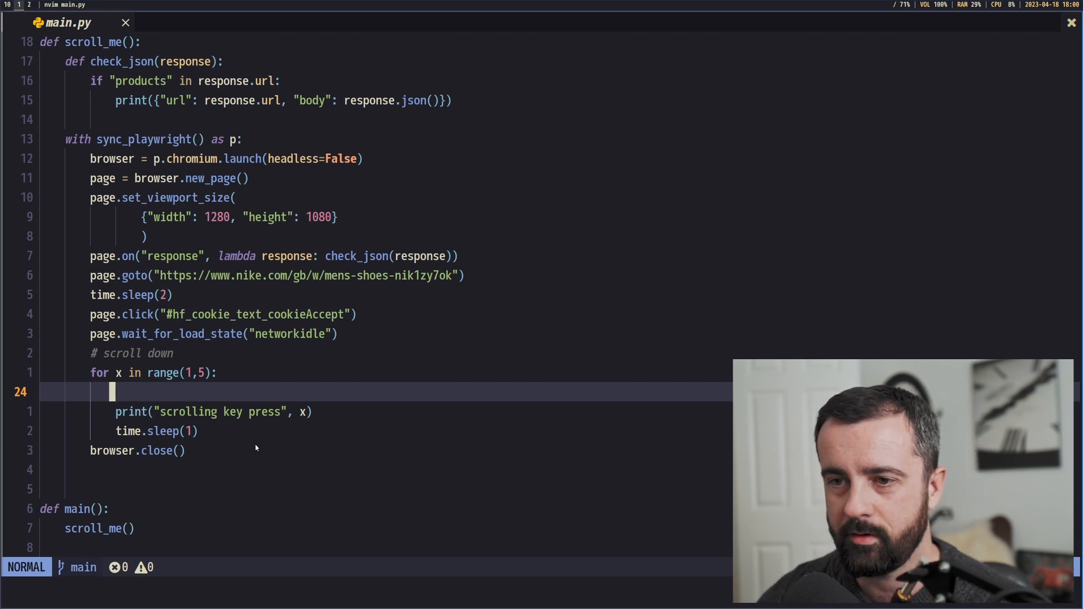
{"action": "type", "text": "page.evaluate(\"window.scrollTo(0, document.body.scrollHeight);\")"}
{"action": "left_click", "coordinate": [364, 586]}
{"action": "type", "text": ":w"}
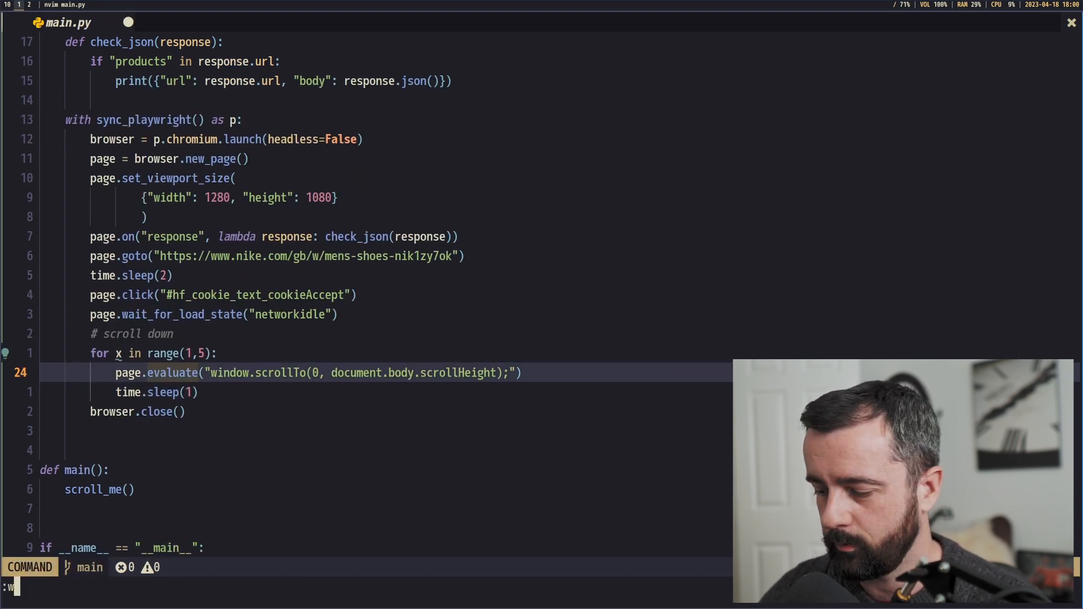
{"action": "key", "text": "Enter"}
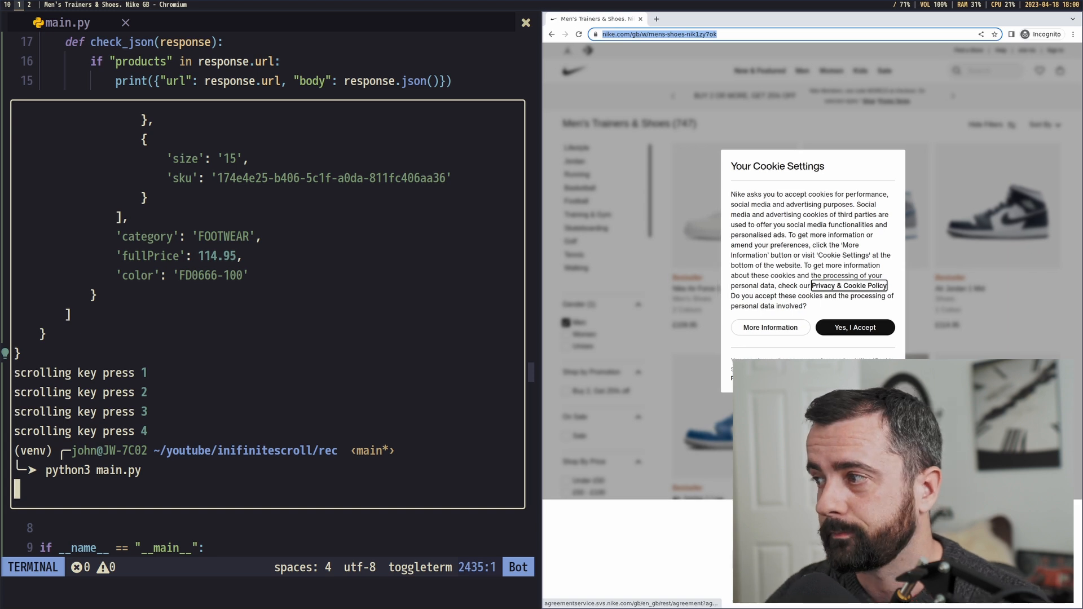
Scroll the terminal output to review Nike product JSON with GBP prices, titles and URLs.
{"action": "left_click", "coordinate": [855, 327]}
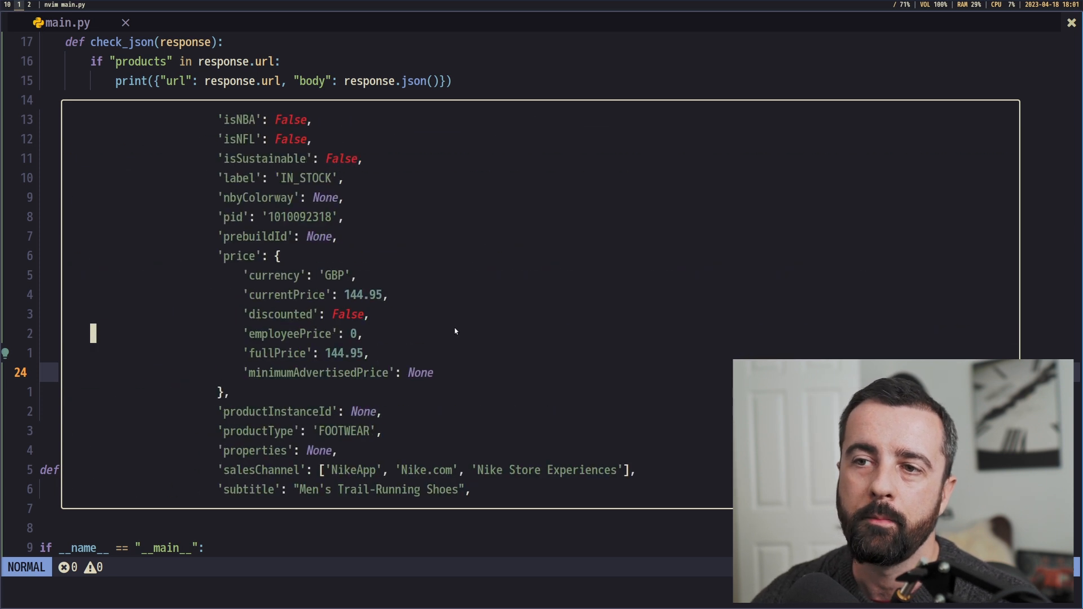
{"action": "scroll", "scroll_direction": "down", "scroll_amount": 3}
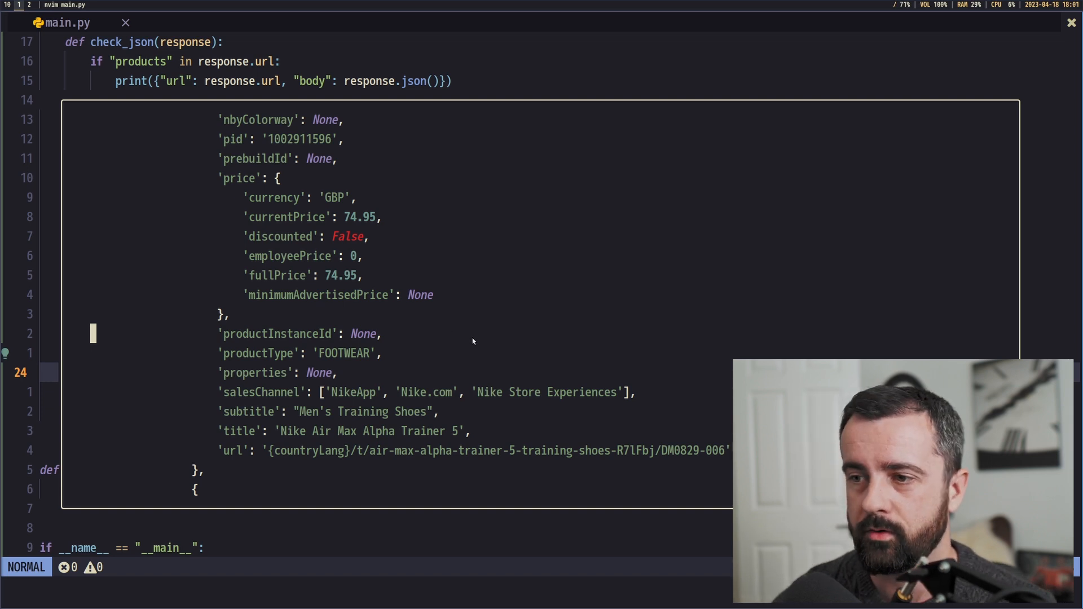
{"action": "mouse_move", "coordinate": [474, 342]}
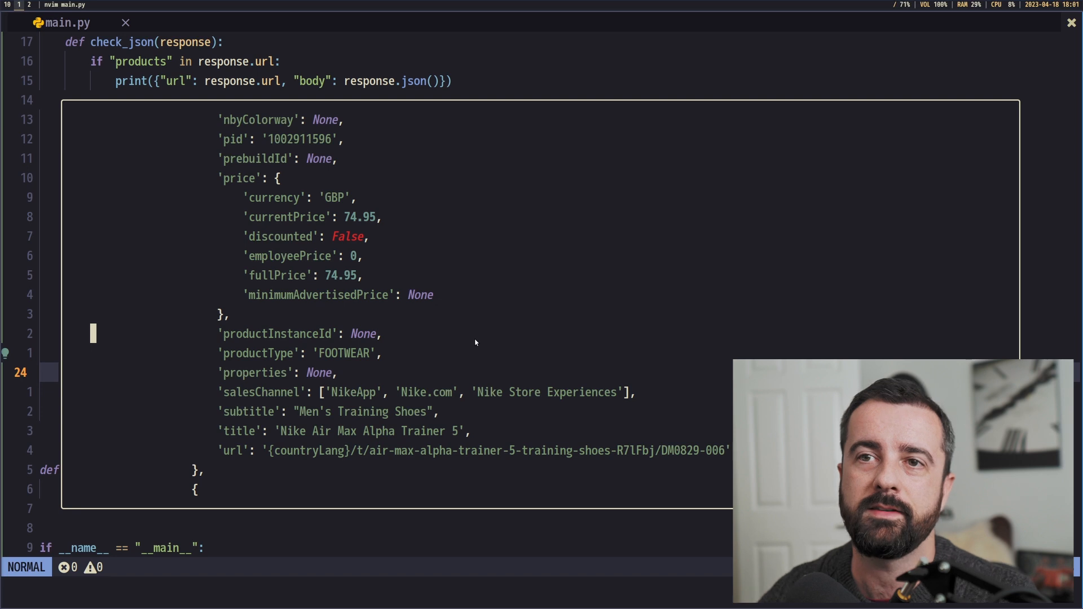